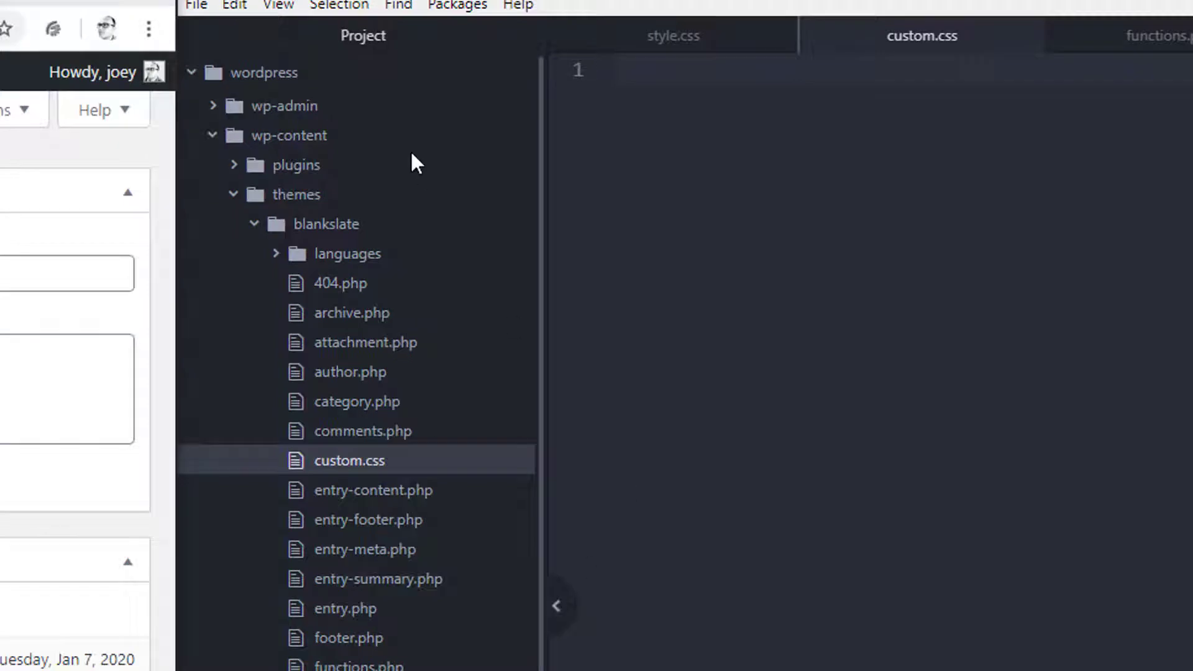
Step: Expand the blankslate theme folder in the project tree so custom.css and its siblings show
scroll("up", 3)
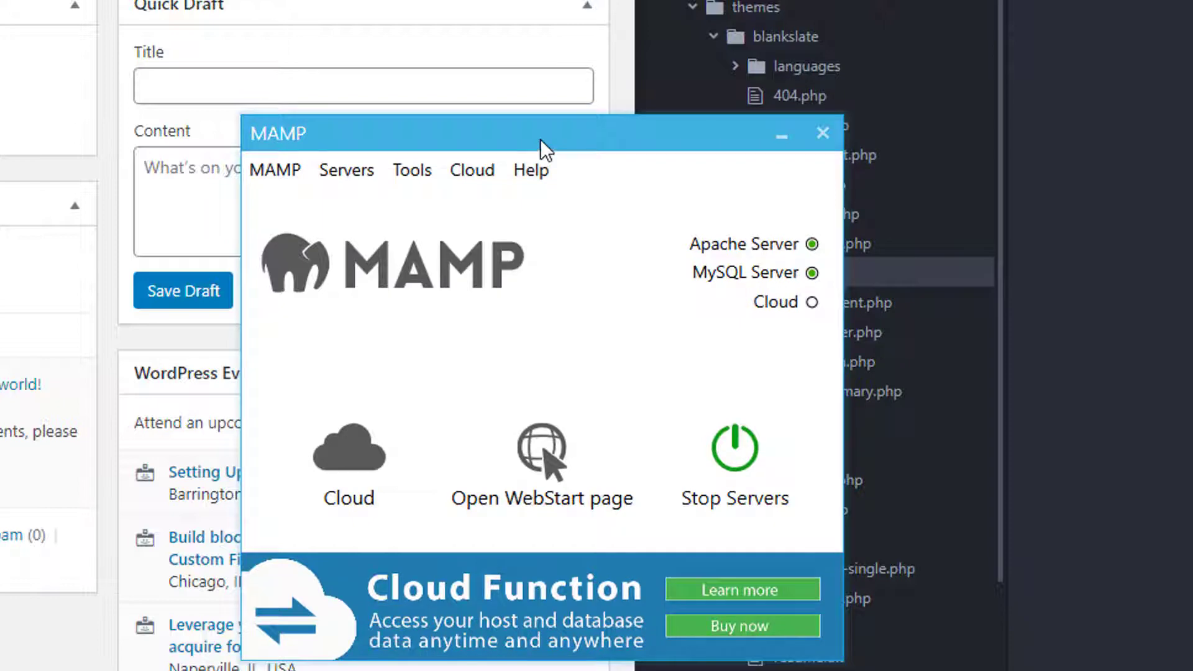
left_click(821, 133)
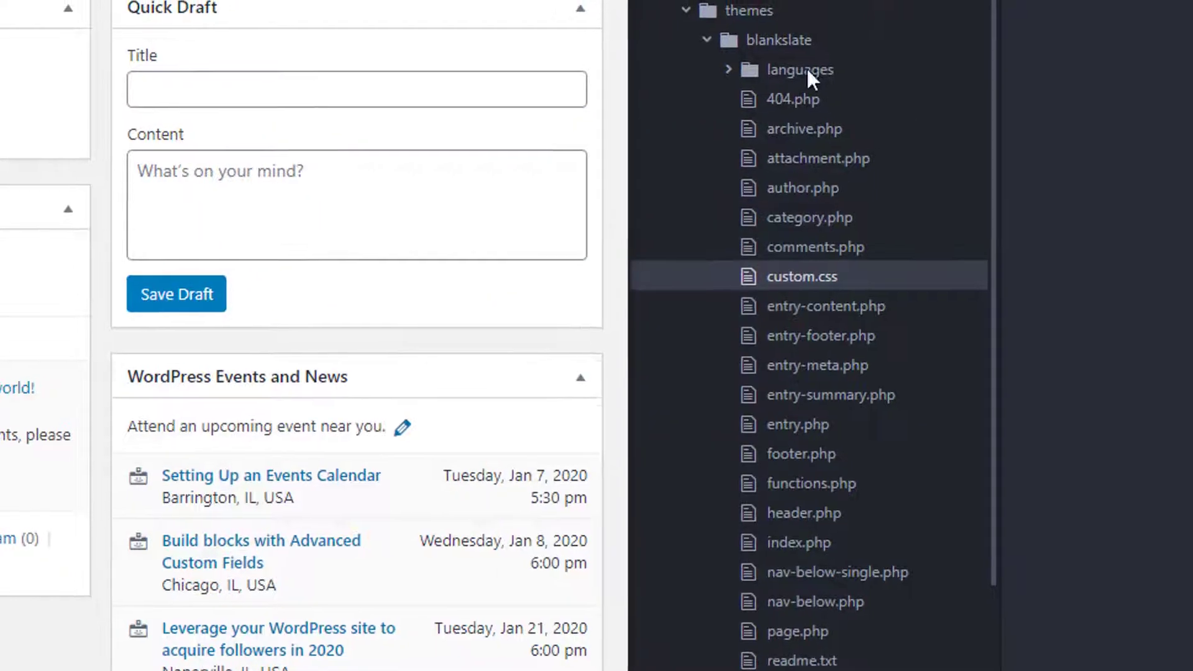
double_click(802, 275)
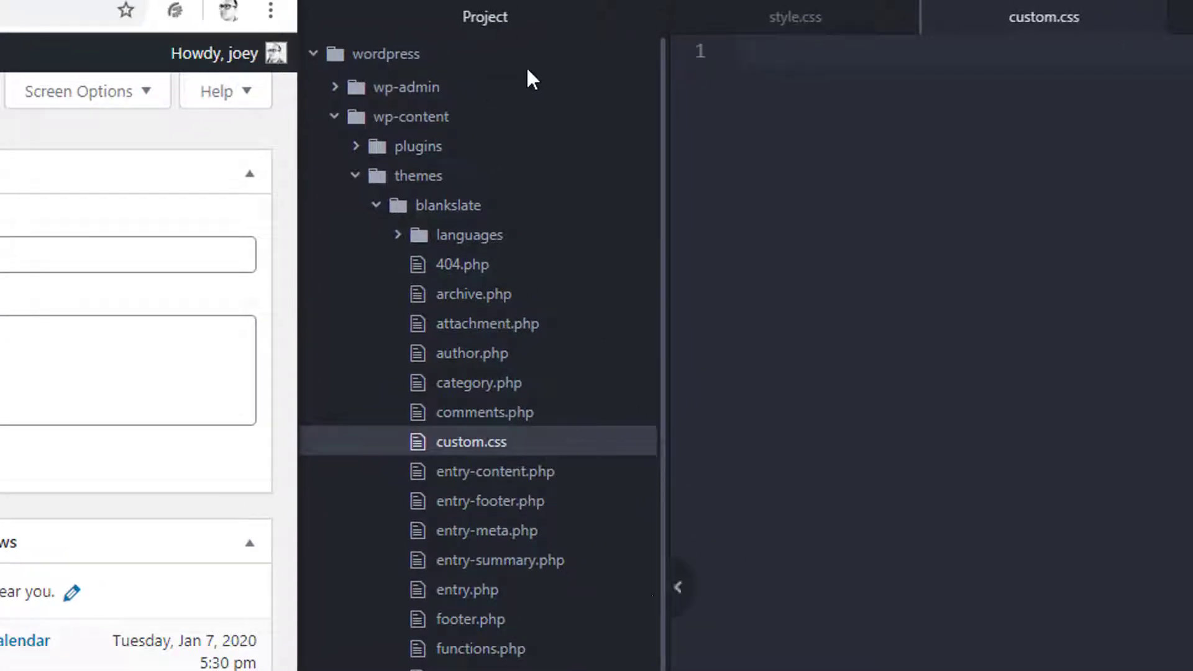
mouse_move(533, 80)
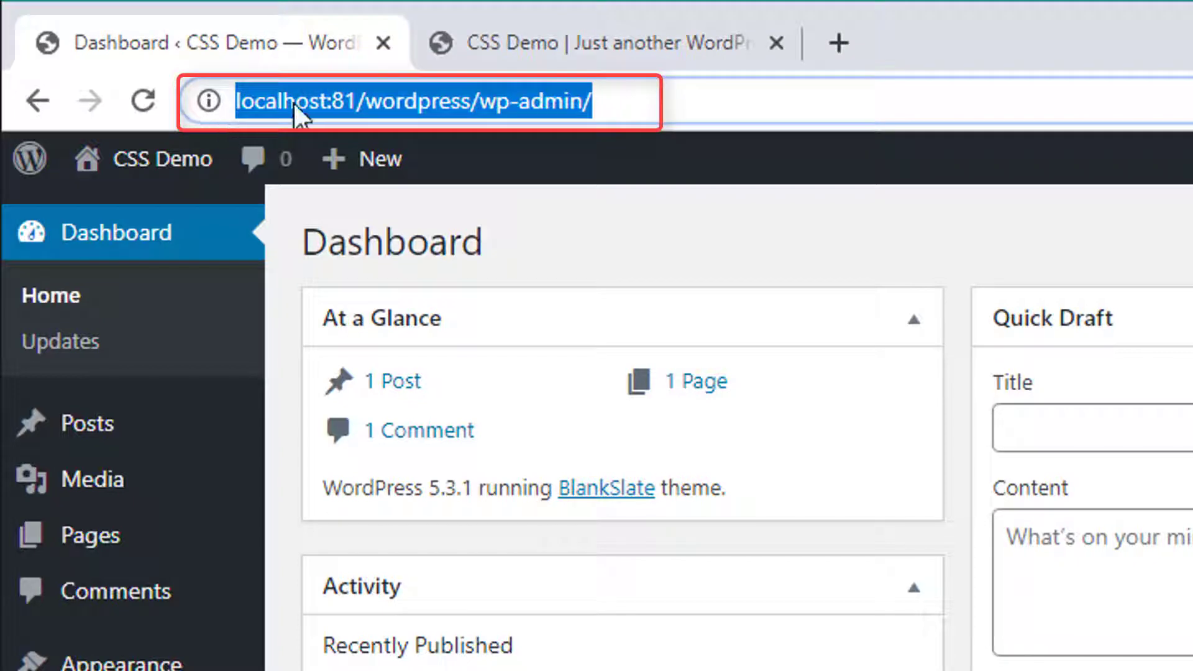
mouse_move(691, 103)
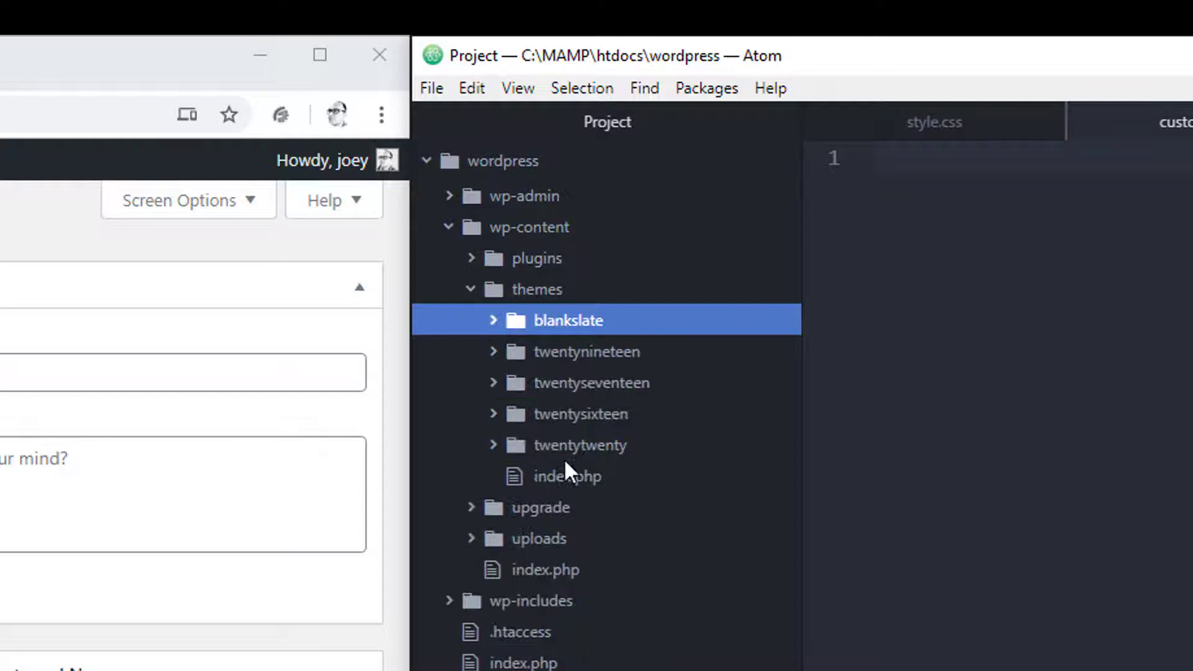
mouse_move(563, 325)
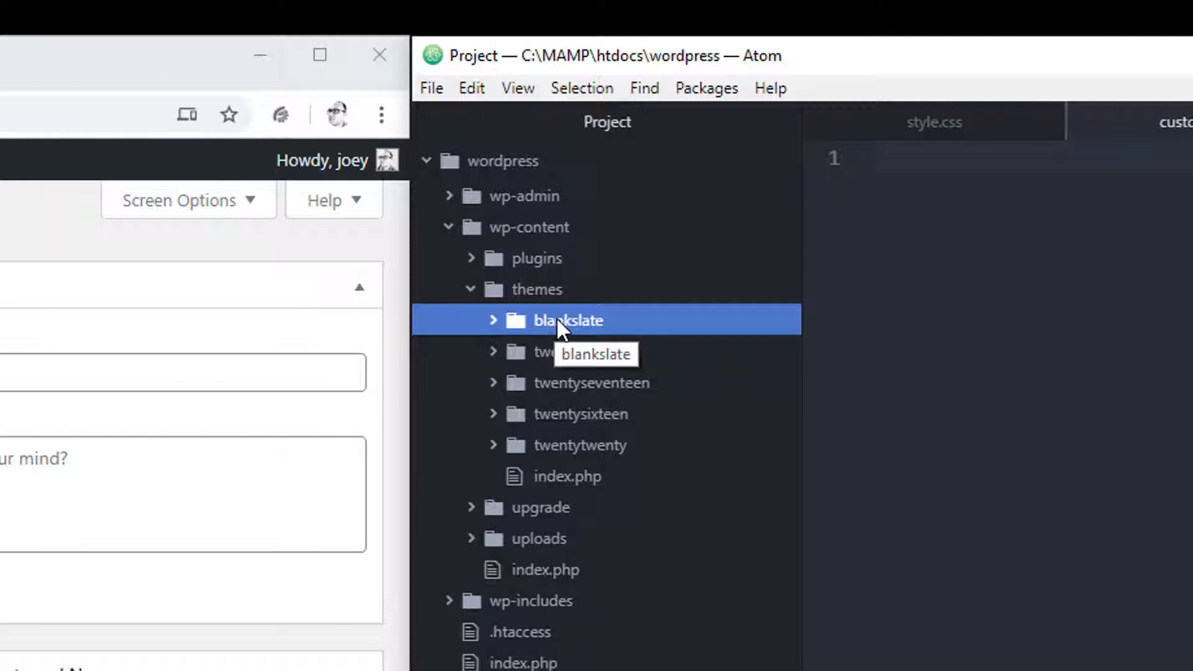
left_click(492, 320)
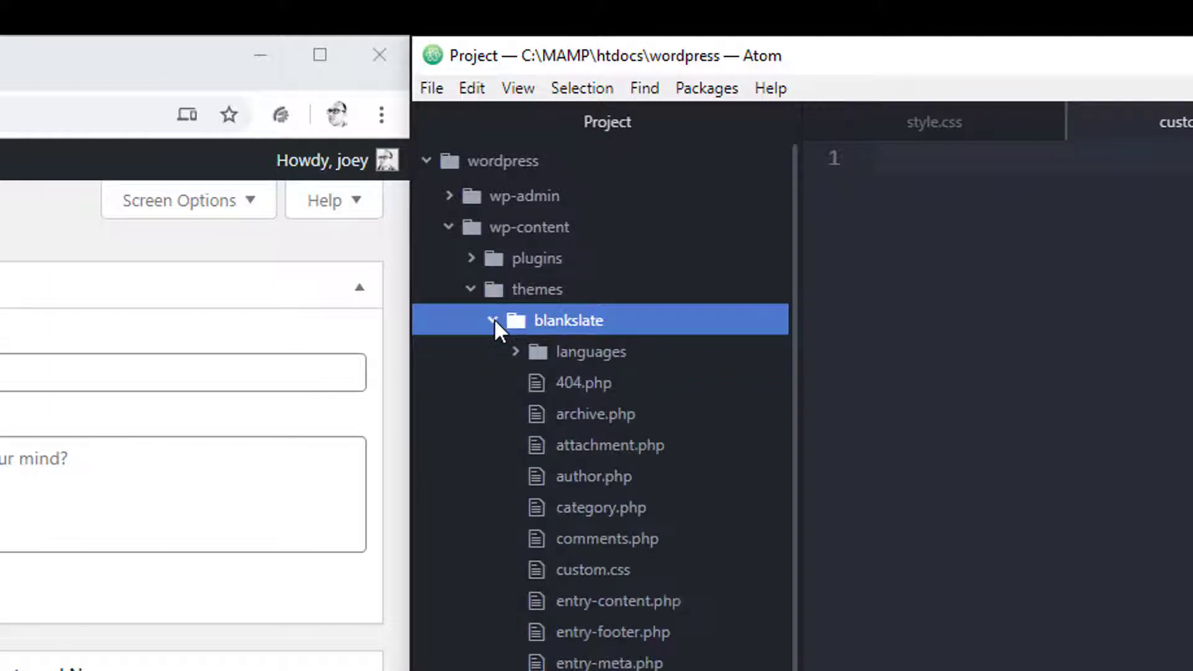
mouse_move(533, 343)
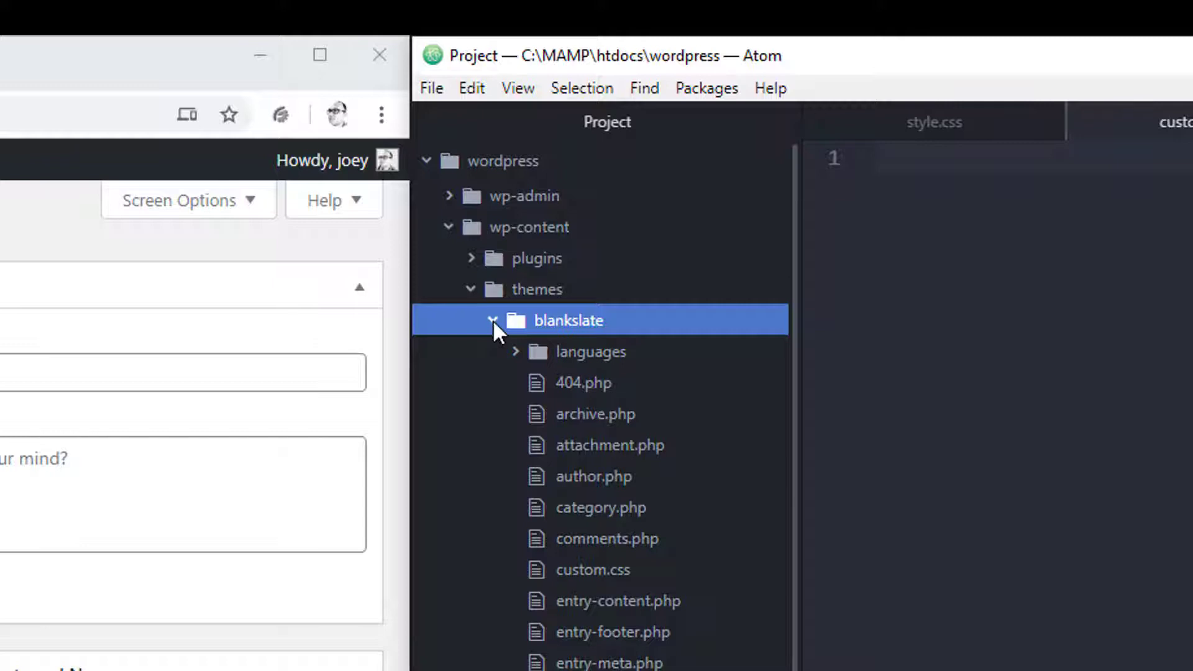
mouse_move(598, 519)
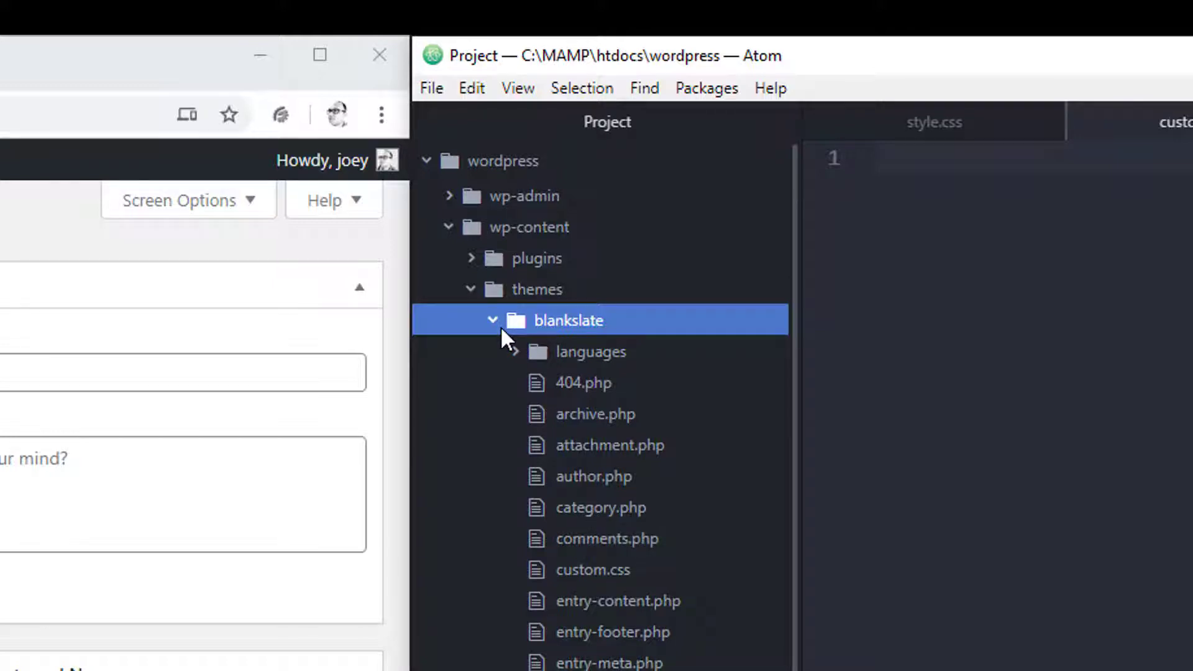
mouse_move(596, 333)
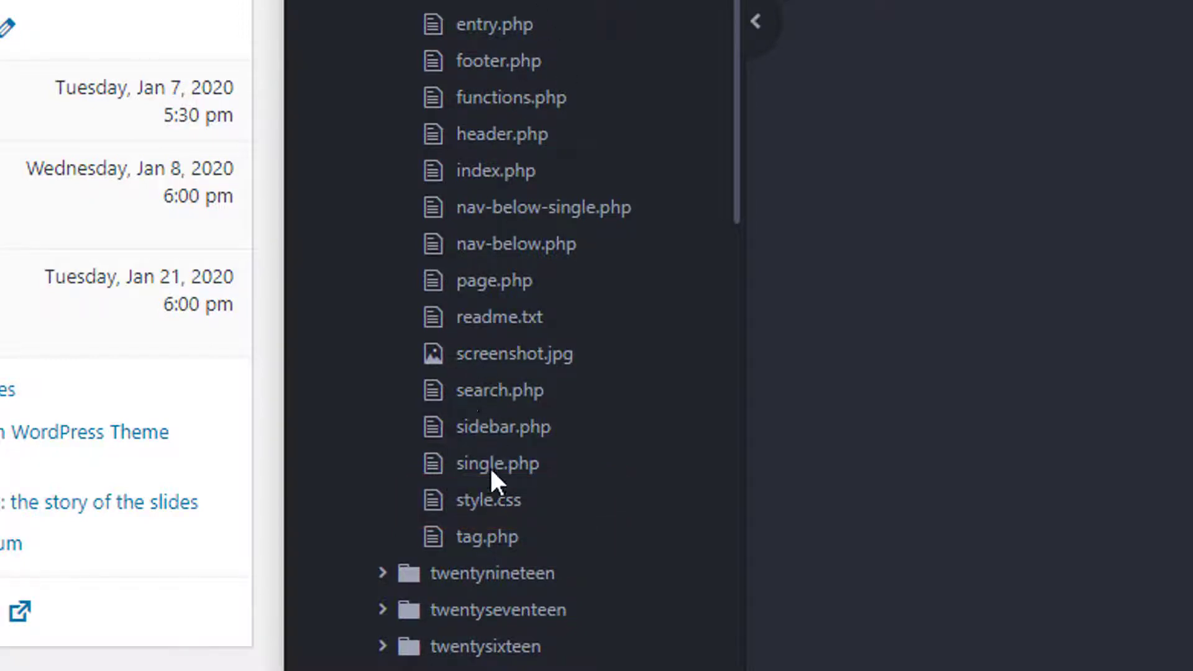
Step: Show functions.php scrolled to the blankslate_load_scripts function
left_click(510, 97)
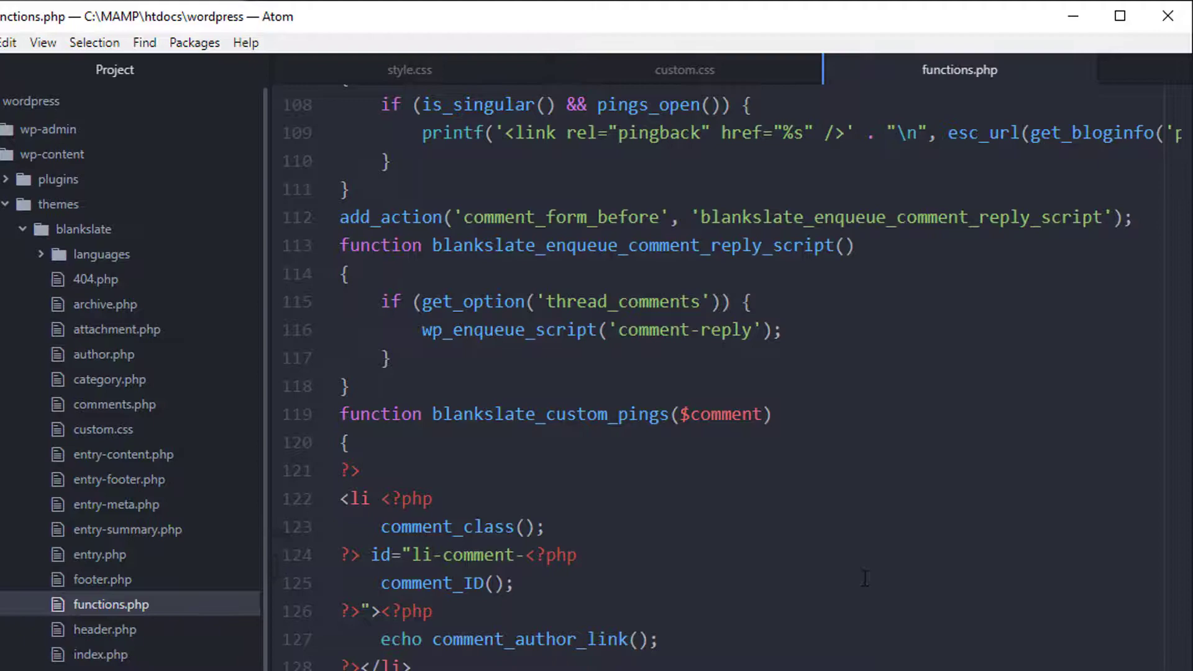
scroll("up", 3)
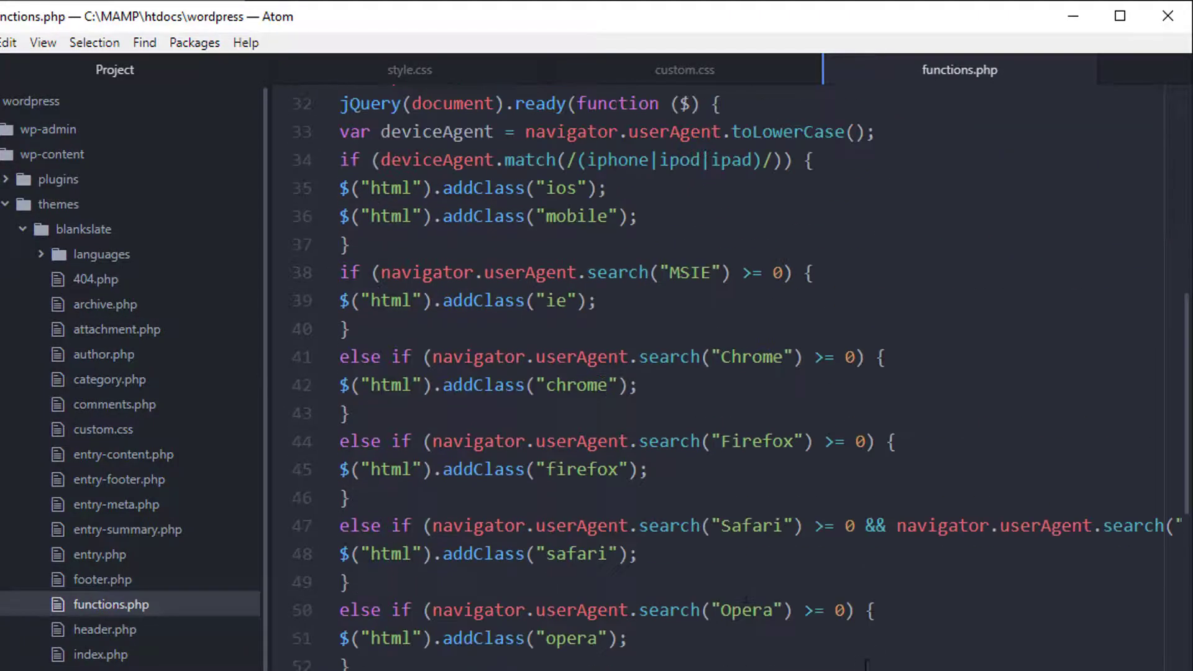
scroll("up", 3)
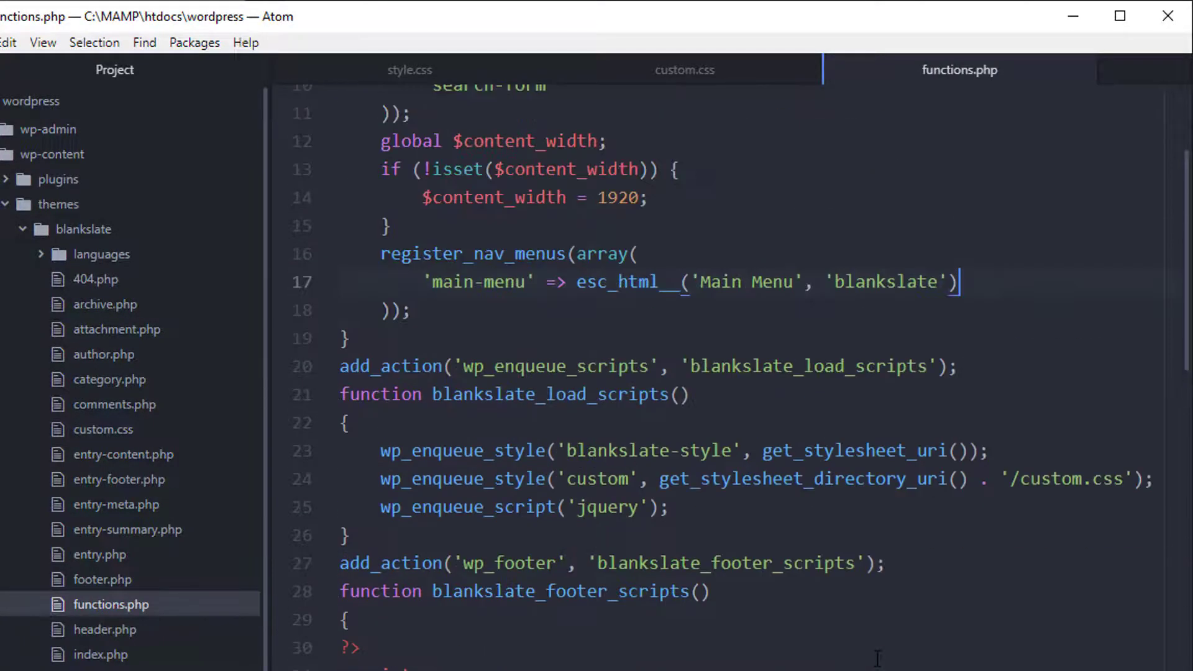
scroll("up", 3)
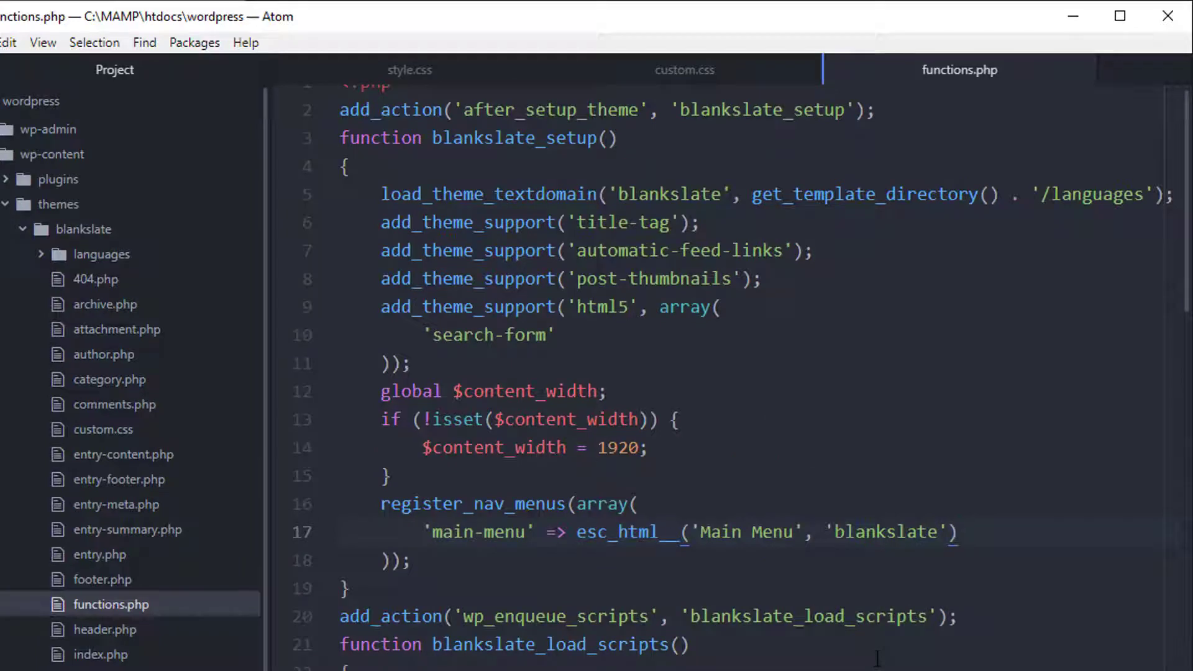
scroll("down", 3)
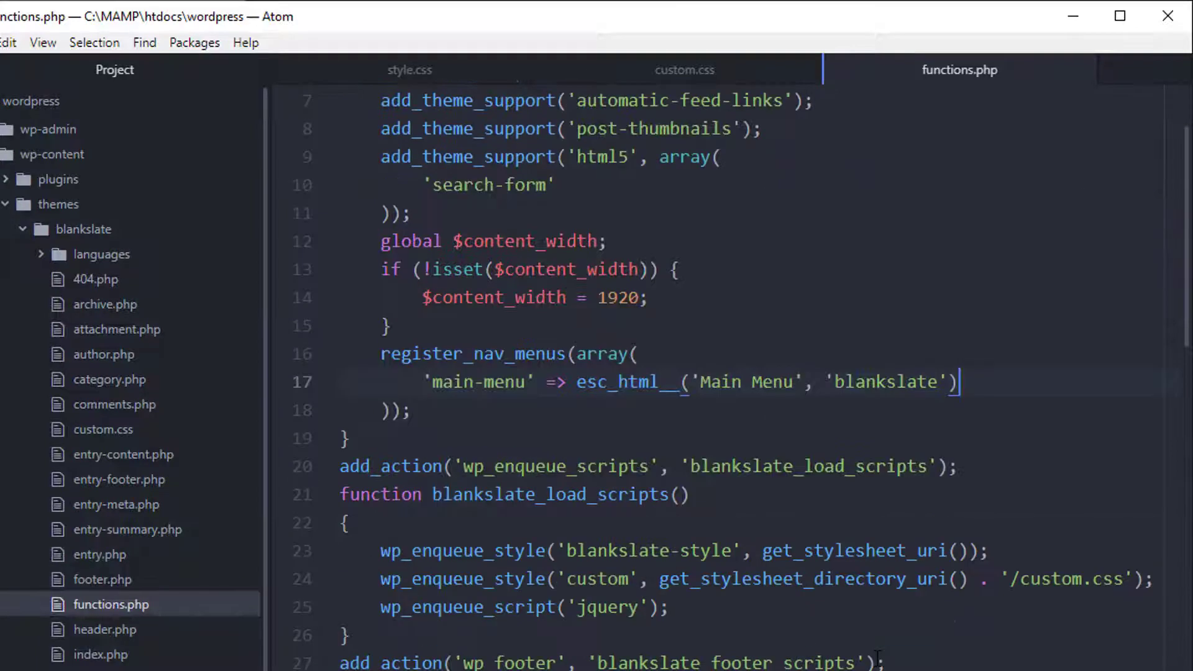
scroll("down", 3)
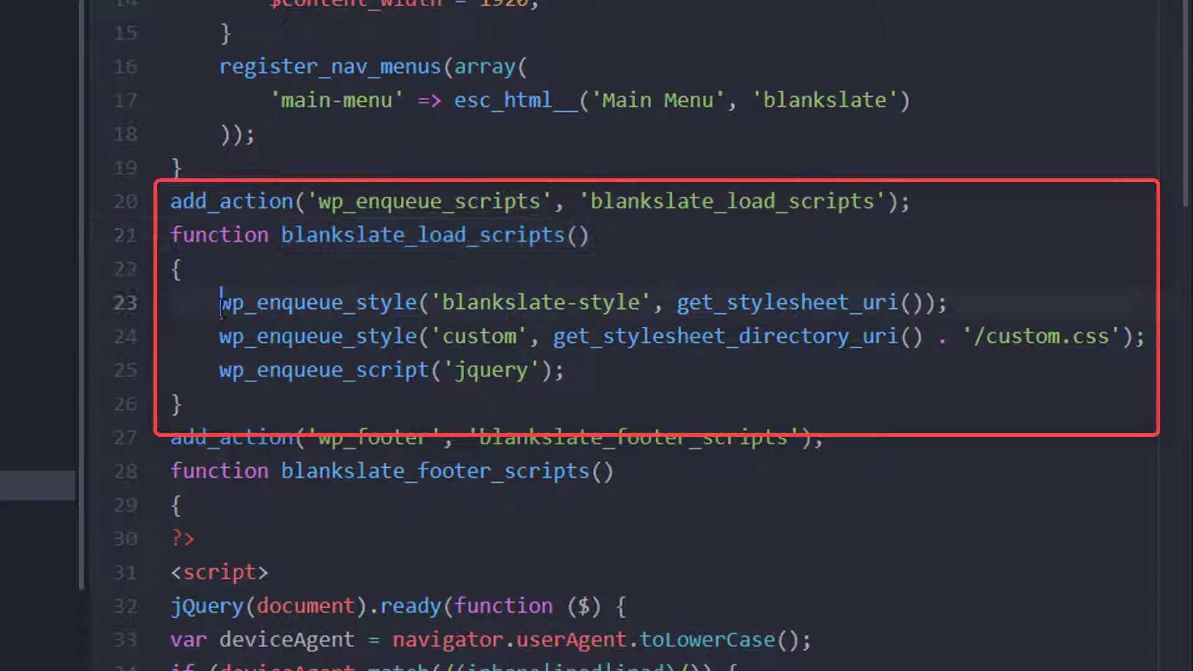
Step: Highlight the wp_enqueue_style calls loading the stylesheet and custom.css on lines 23-24
double_click(315, 302)
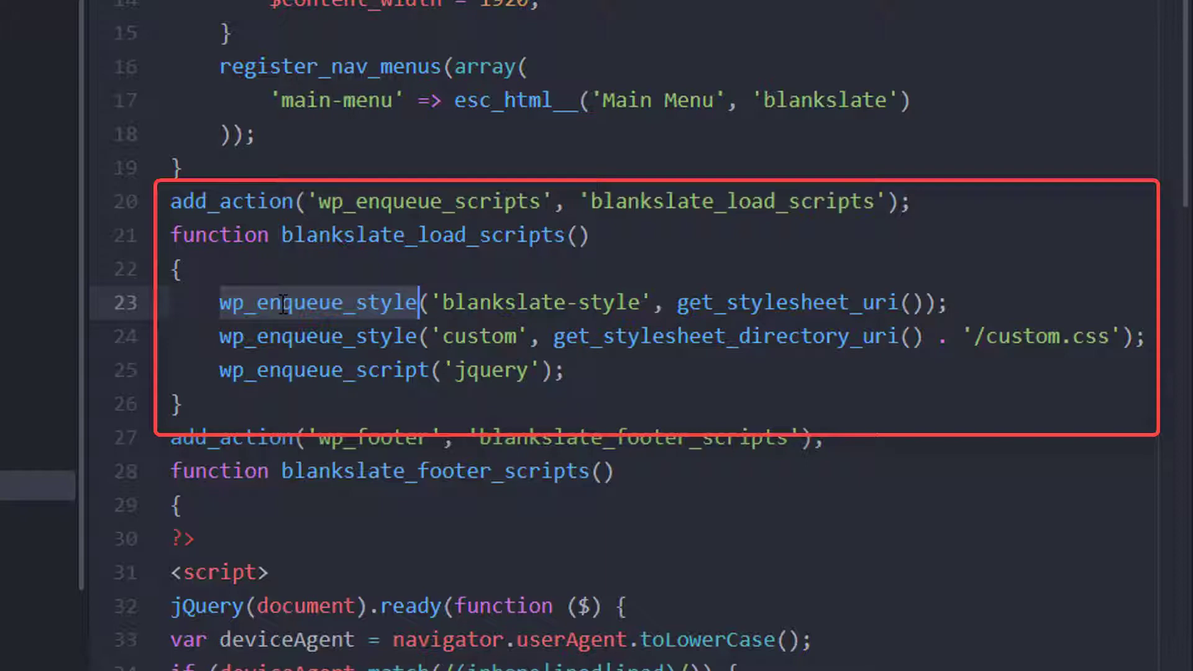
left_click(490, 302)
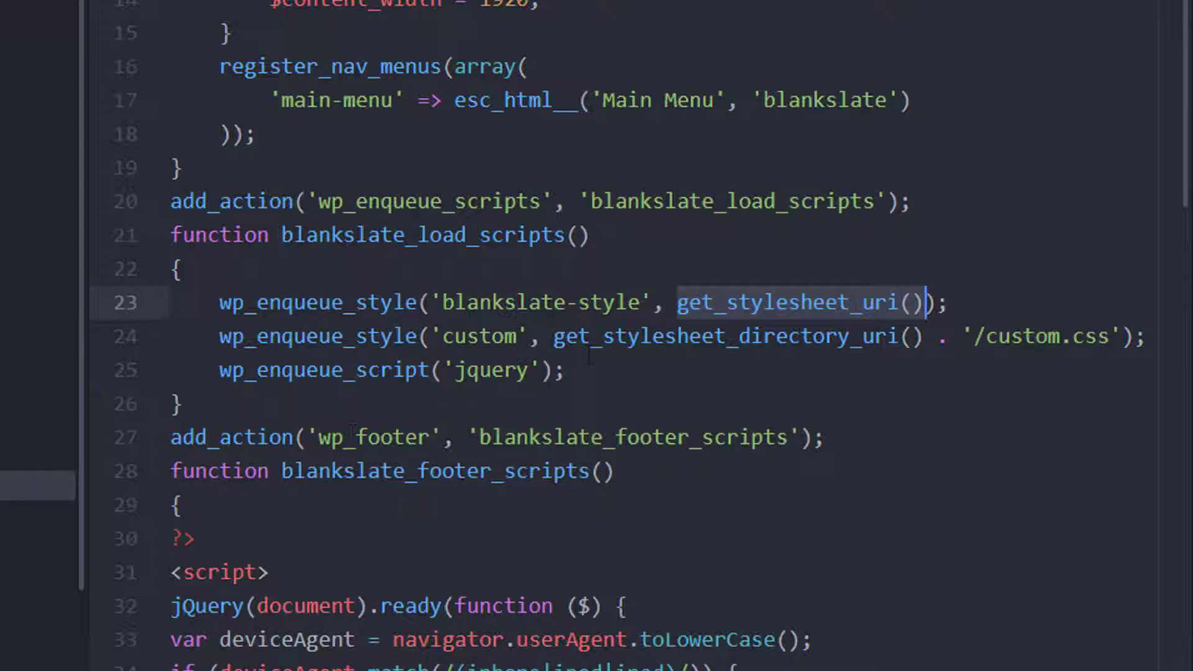
mouse_move(595, 369)
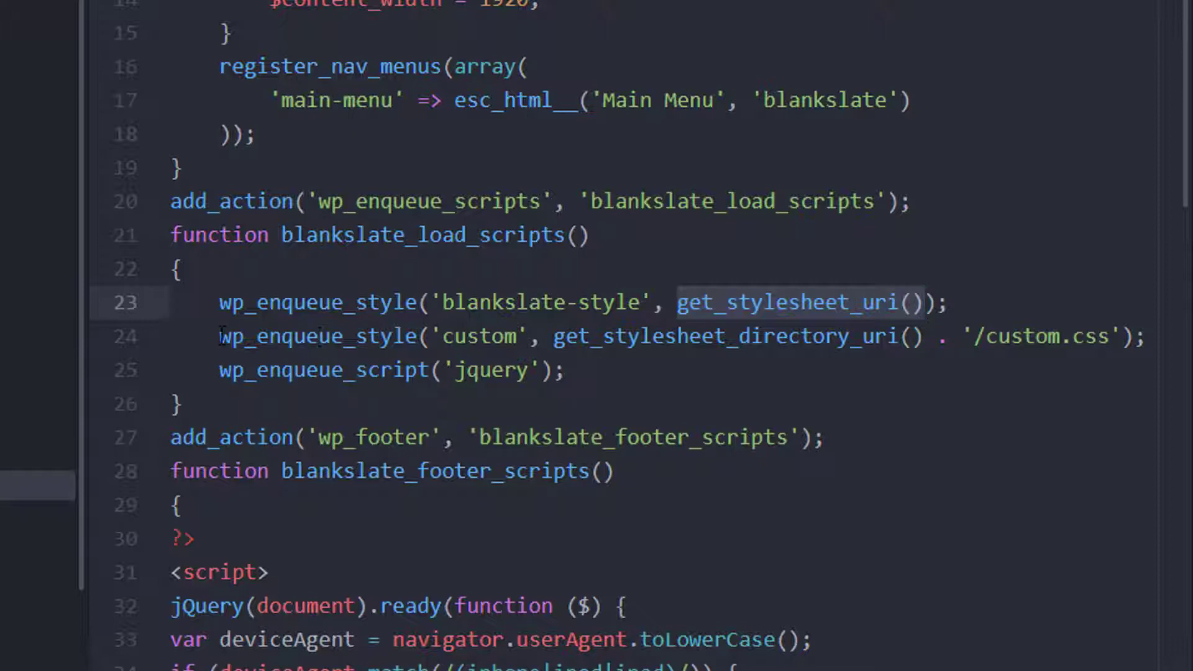
left_click(392, 335)
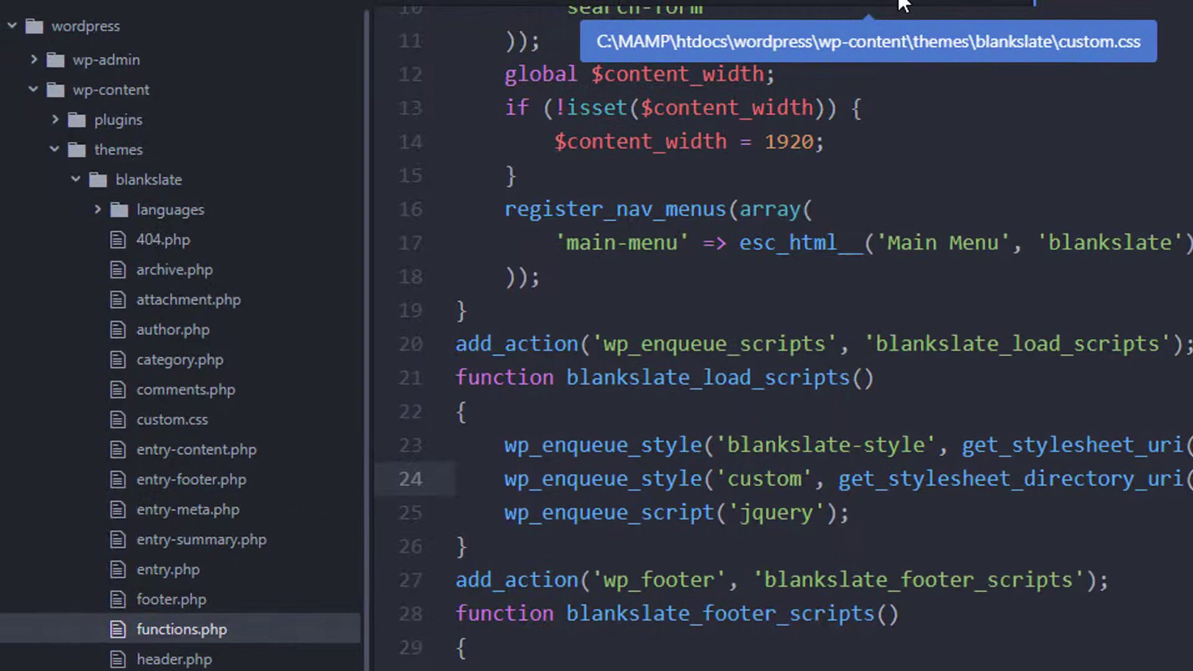
Step: Confirm in the page head that the blankslate stylesheet and custom.css links both load
left_click(172, 419)
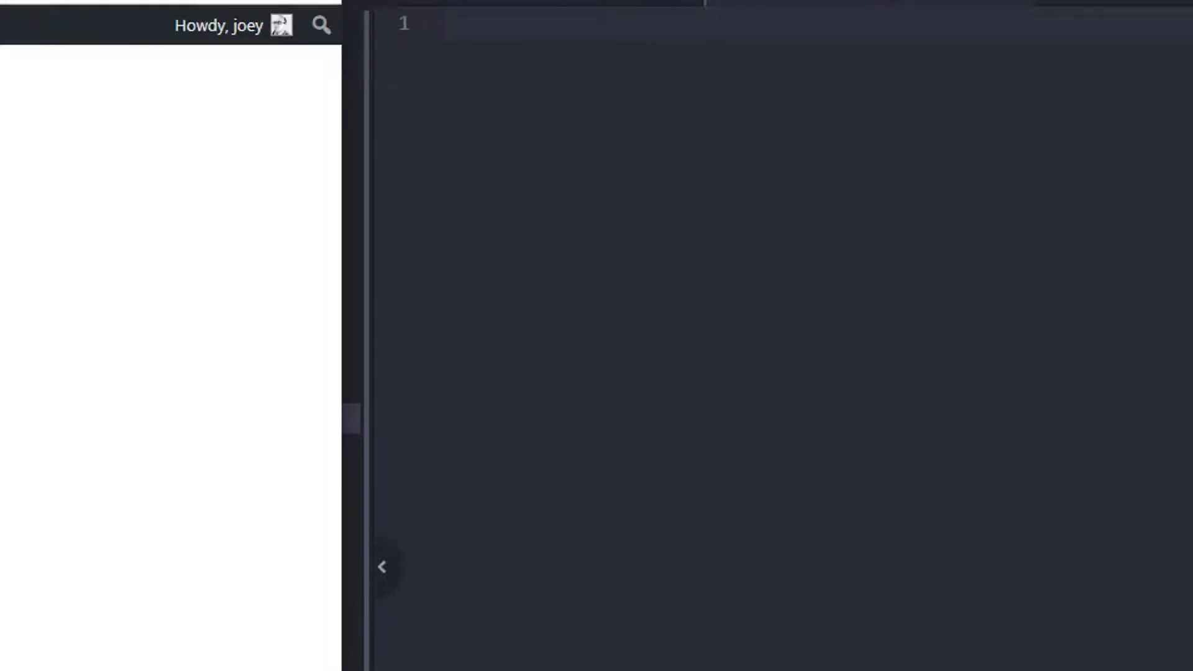
left_click(434, 30)
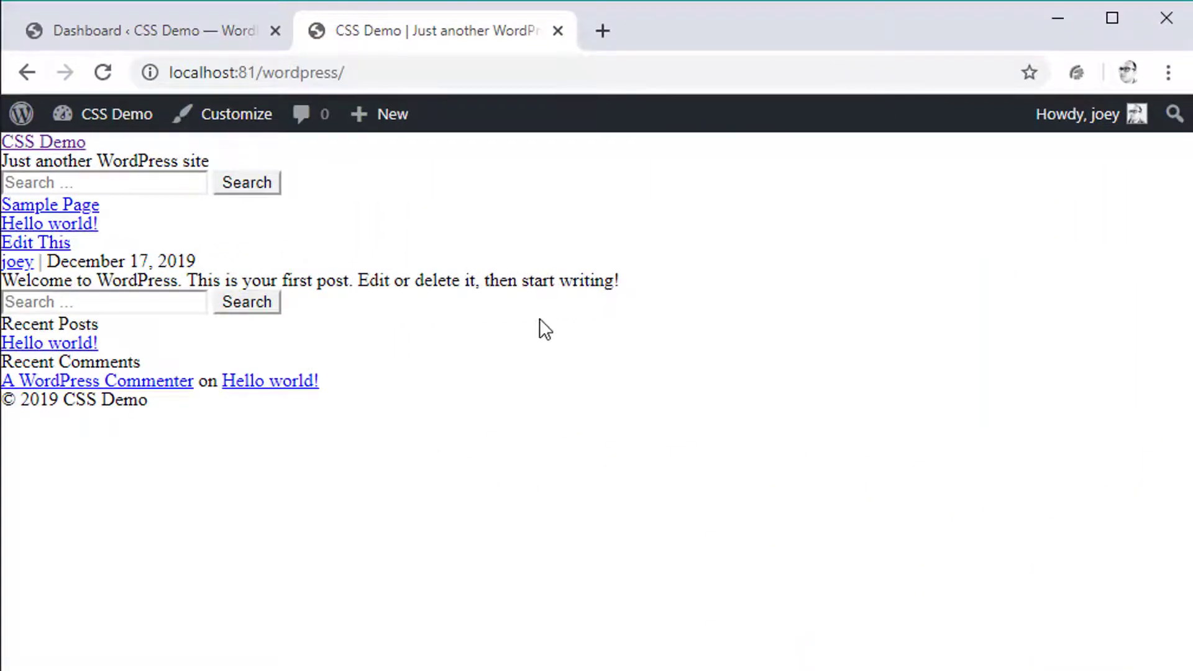
mouse_move(50, 323)
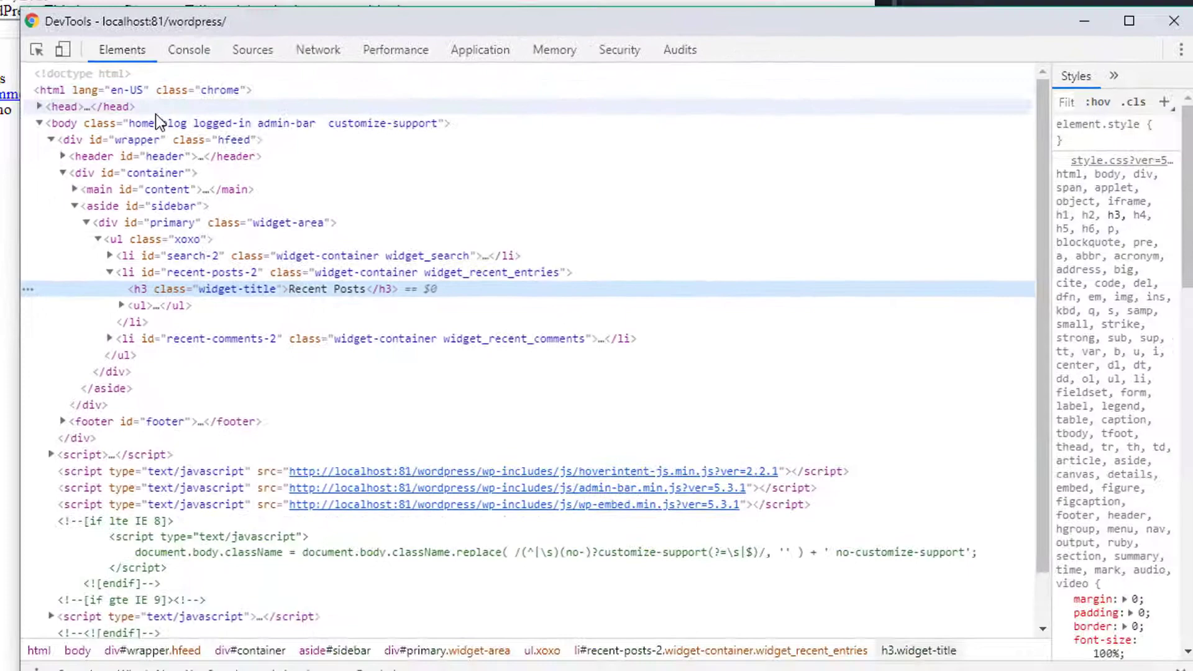
left_click(36, 107)
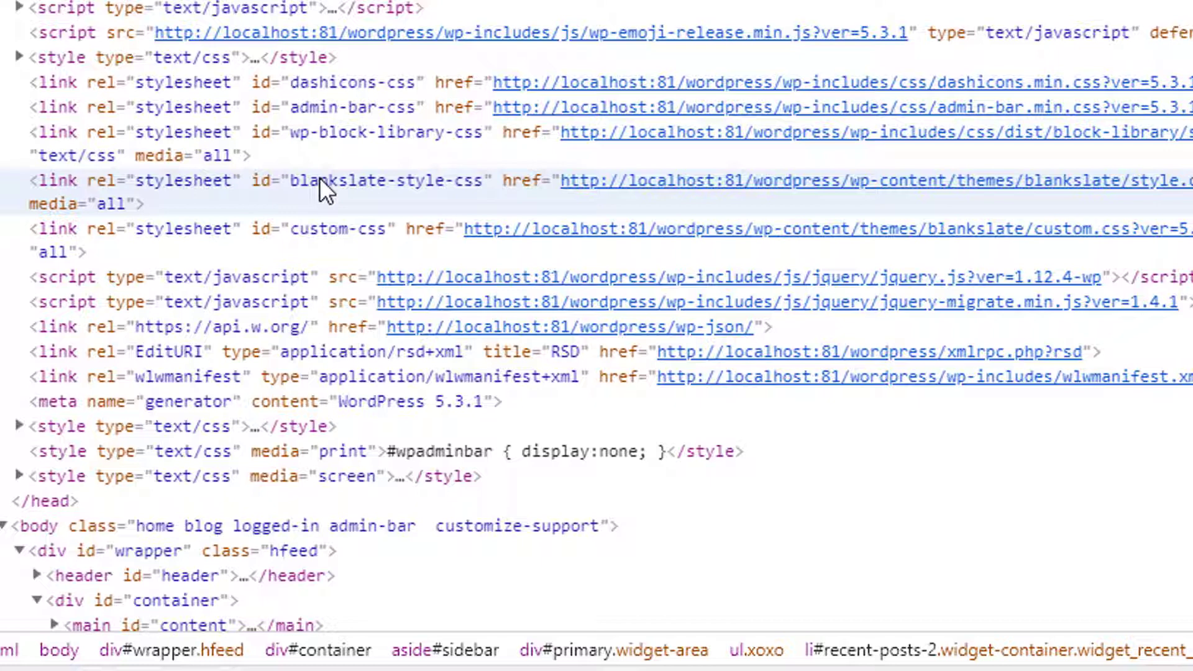
left_click(343, 181)
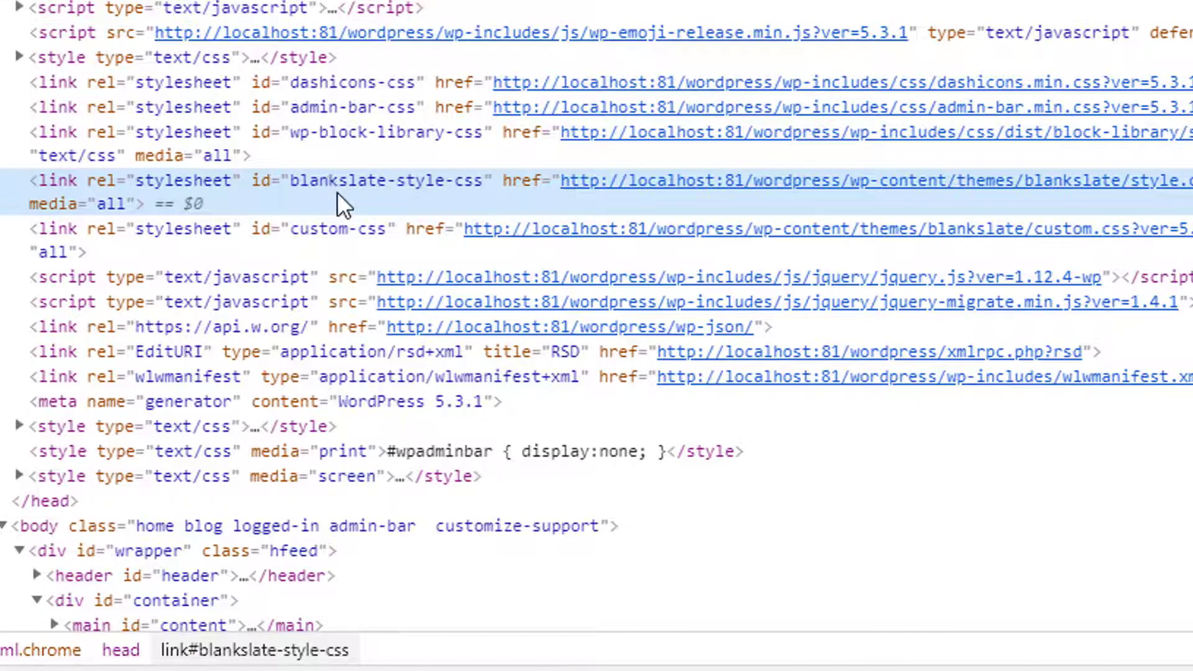
mouse_move(452, 205)
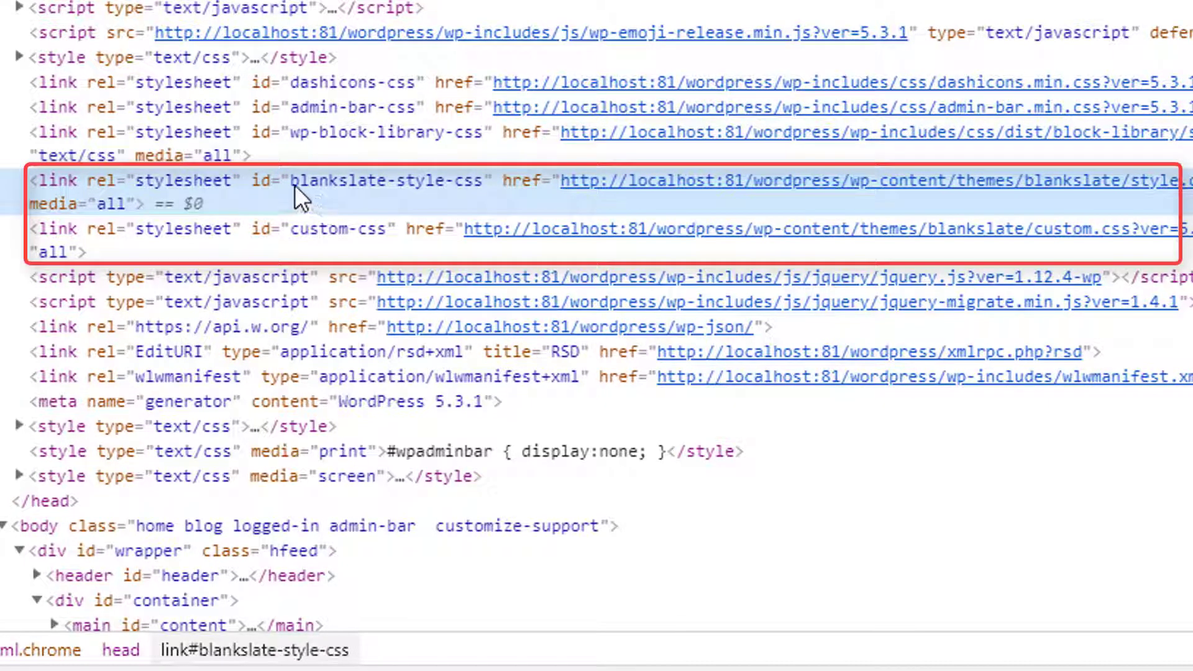
mouse_move(394, 199)
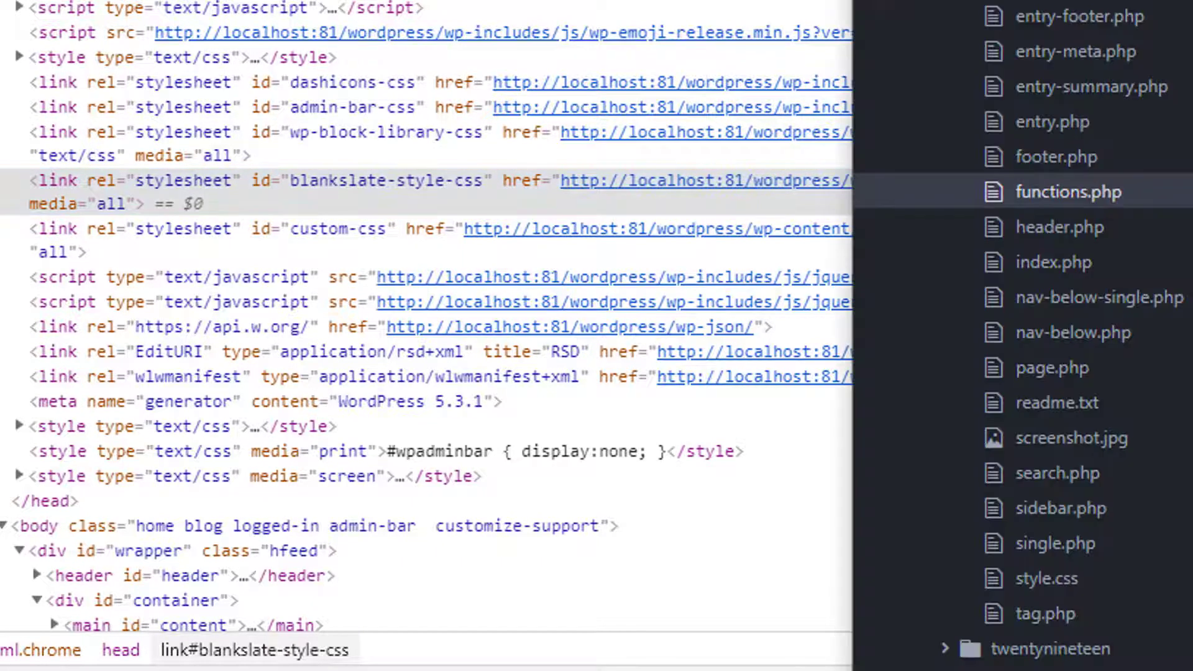
left_click(1068, 191)
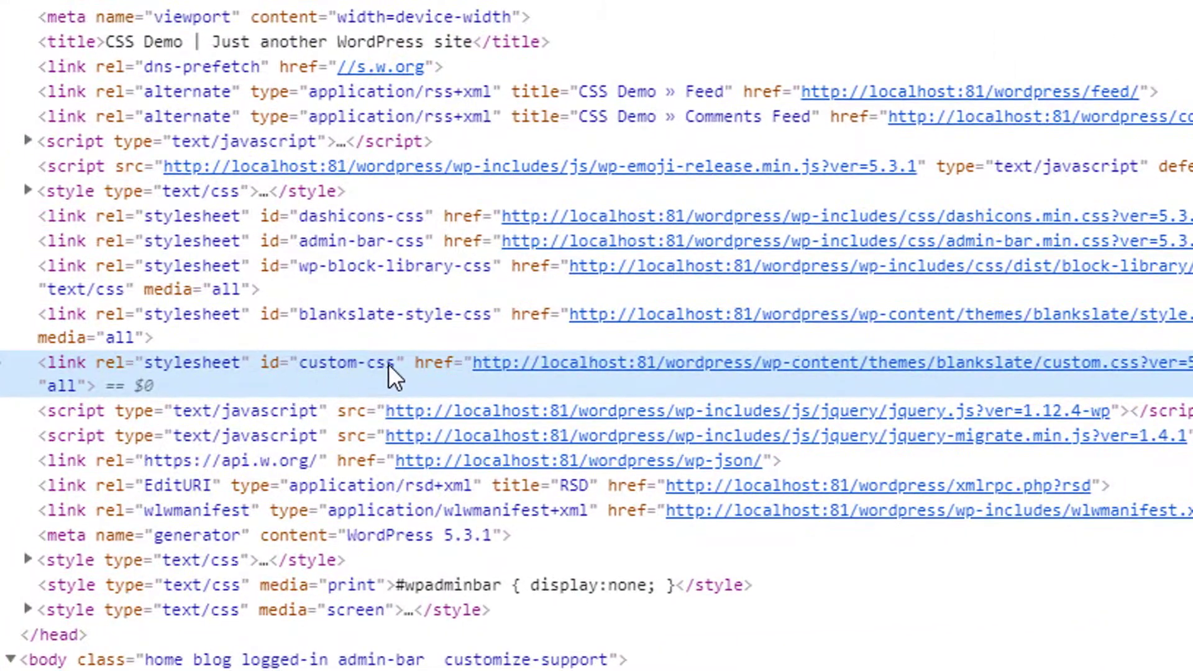
mouse_move(903, 375)
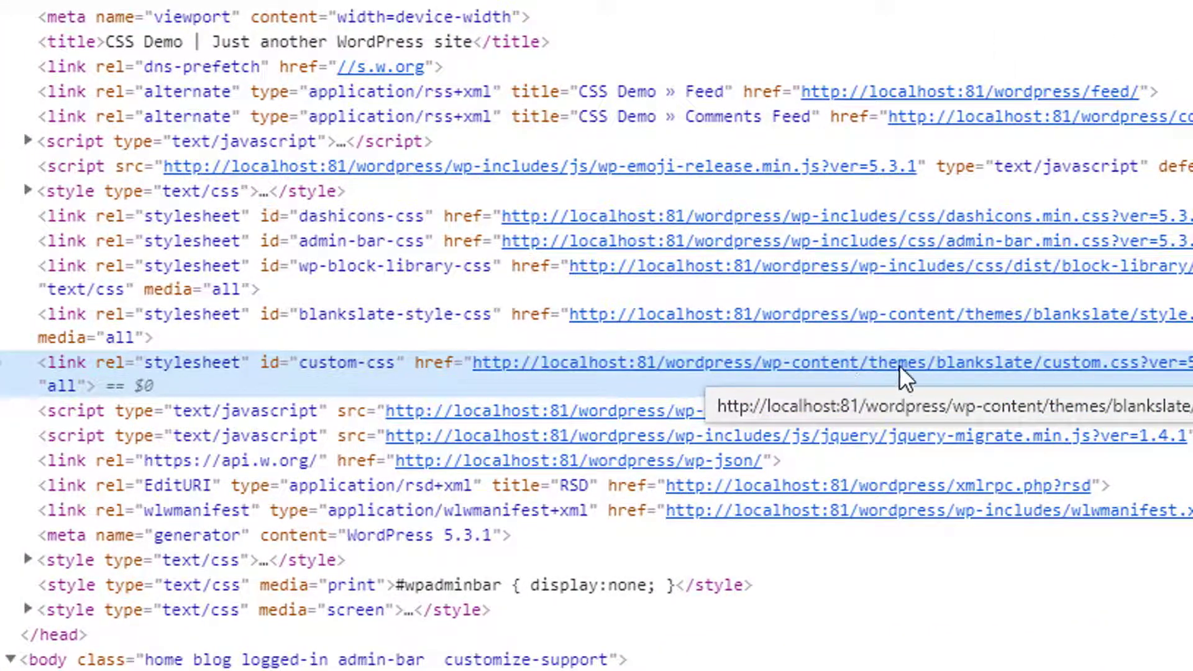
mouse_move(1019, 380)
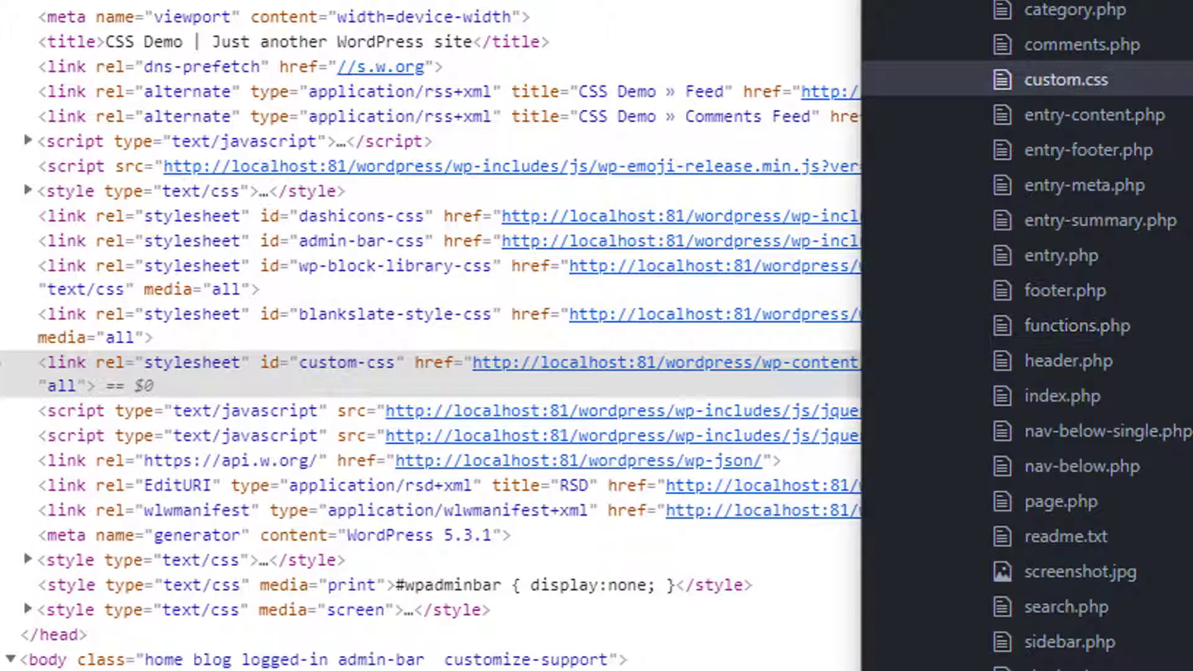
Step: Write body { background: red; } in custom.css
left_click(1067, 80)
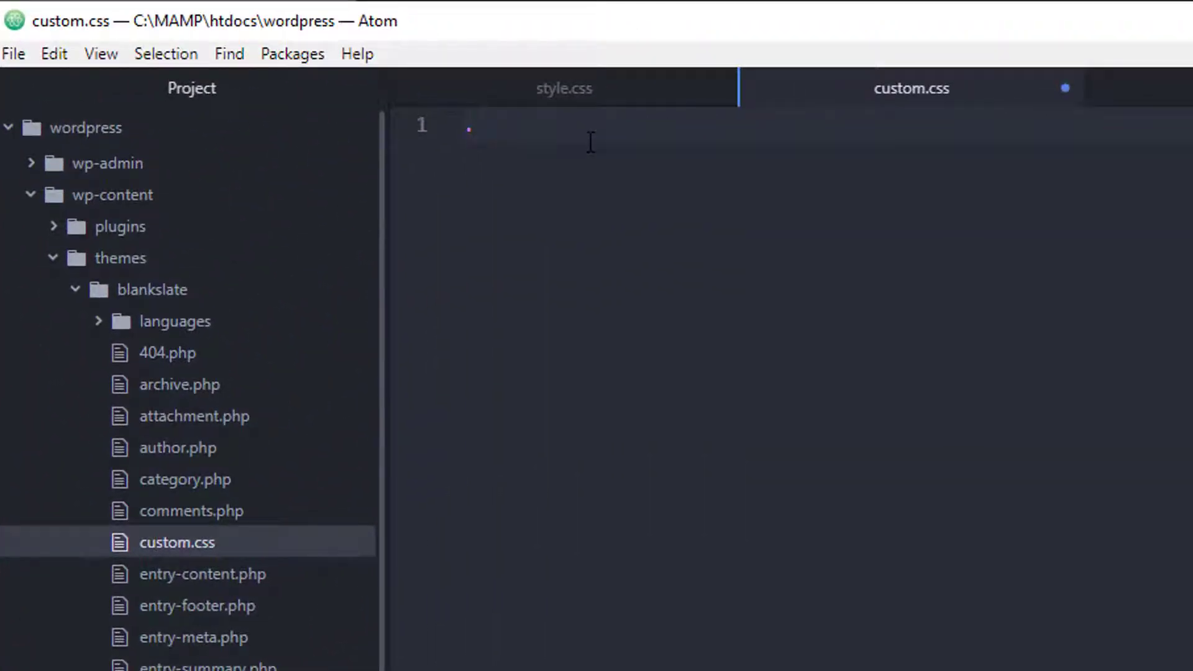
type("b")
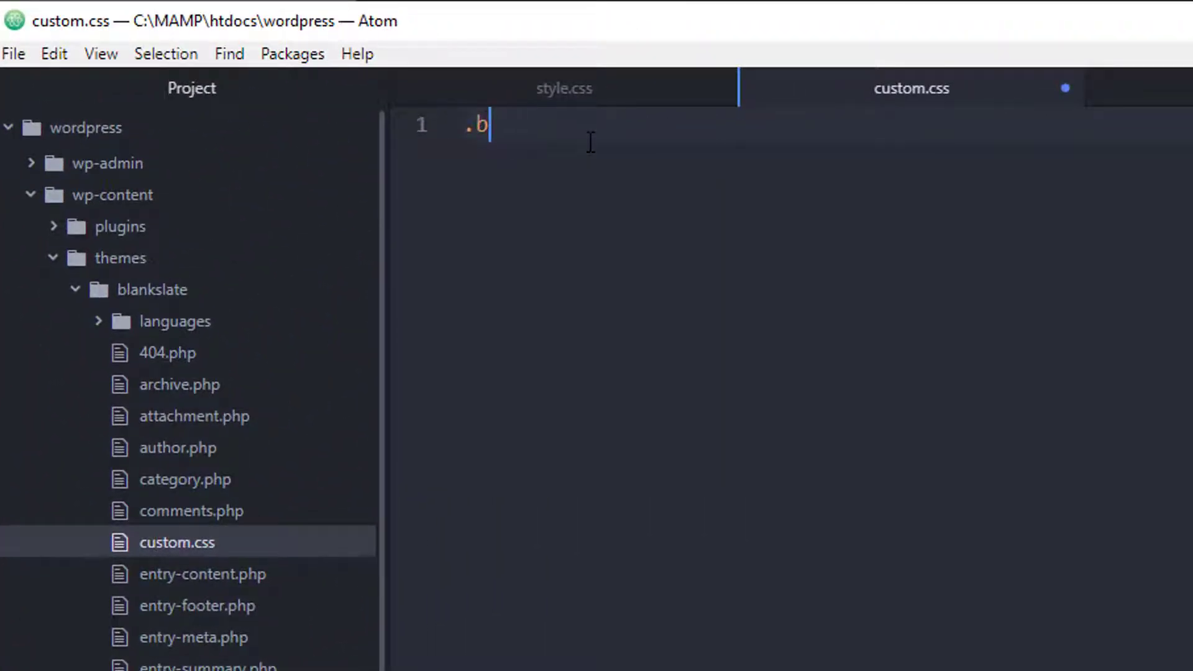
type("ody {")
type("background:")
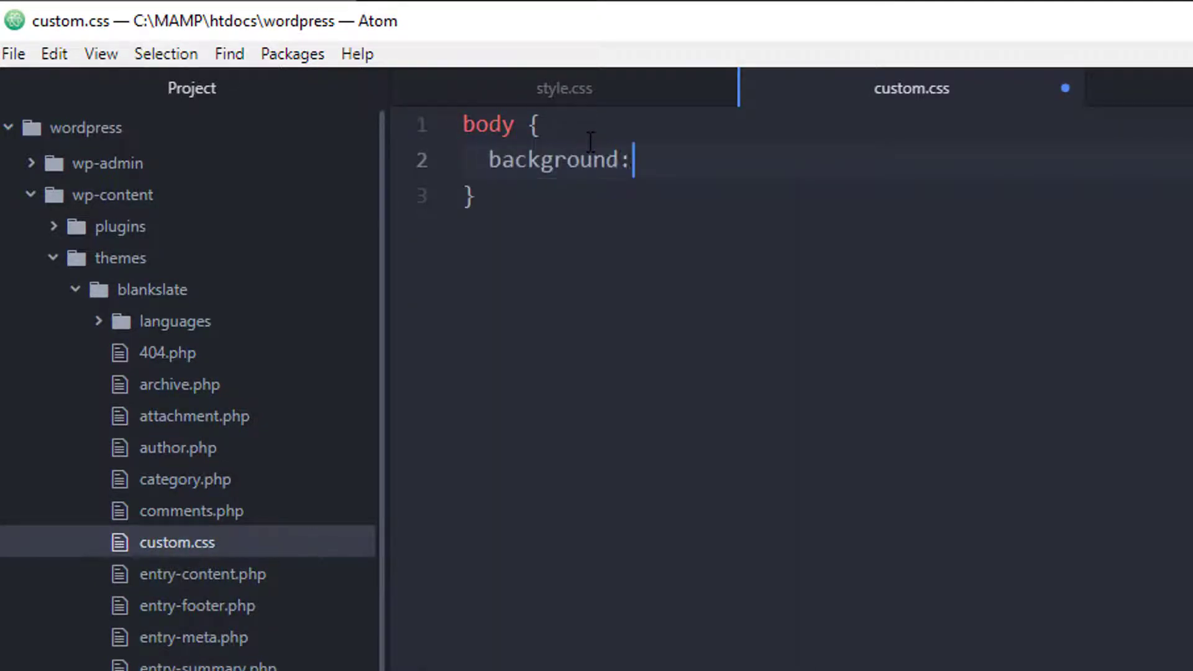
type("red;")
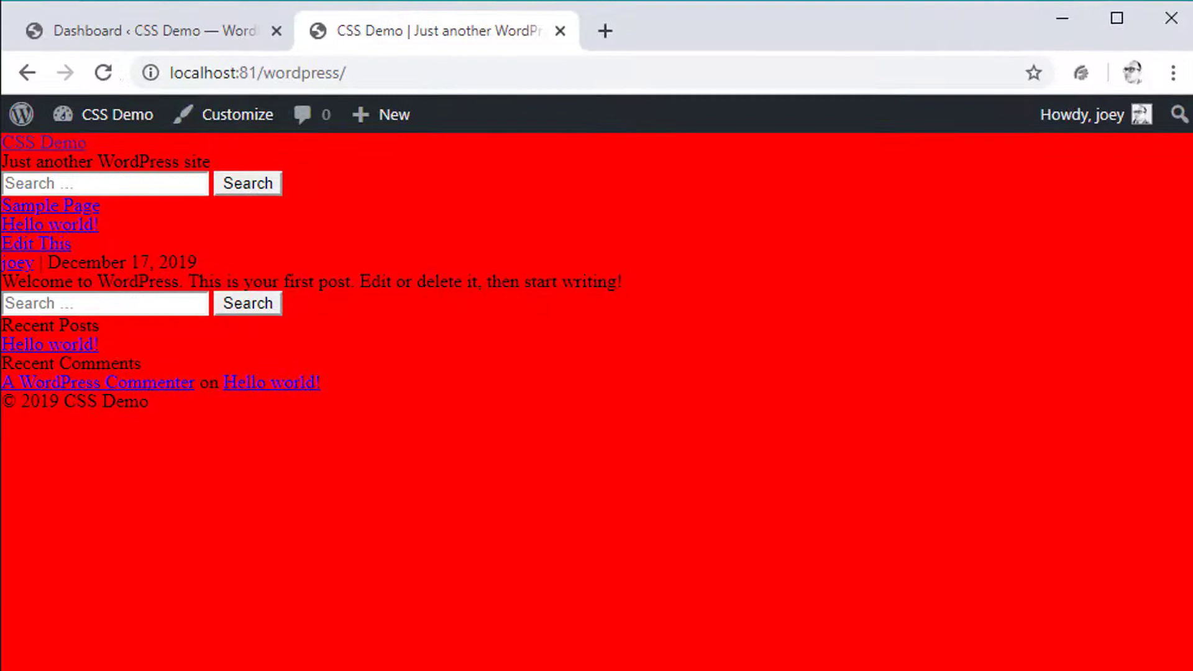
mouse_move(917, 316)
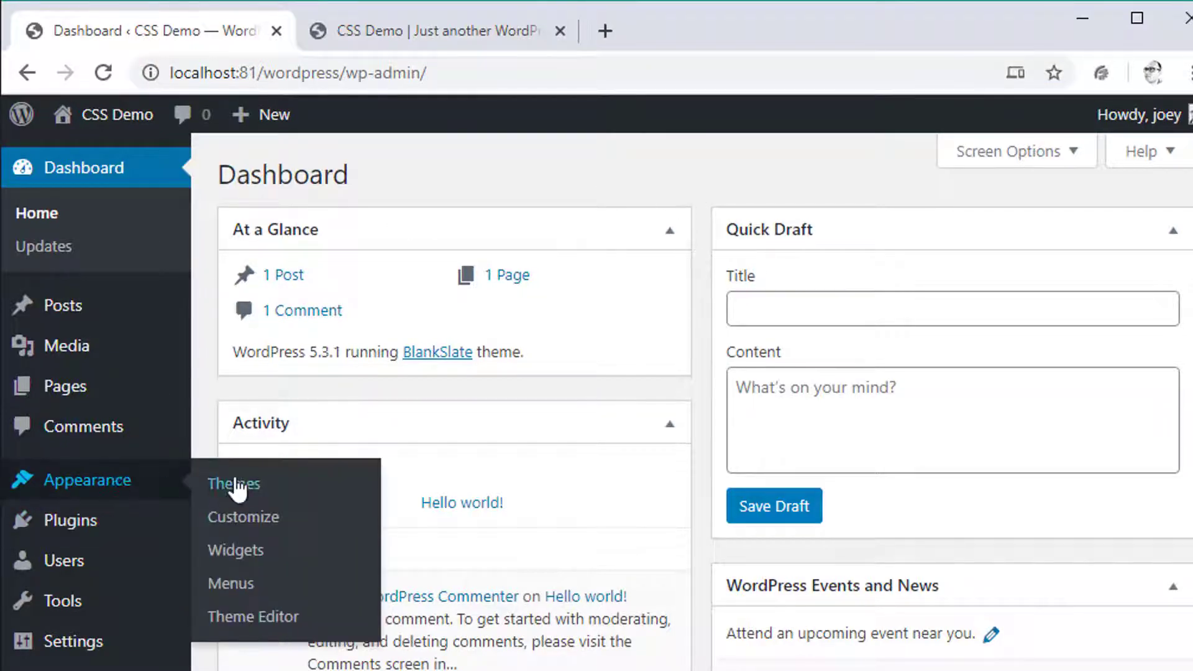
Step: Enter a body background rule in the Customizer's Additional CSS box
left_click(242, 517)
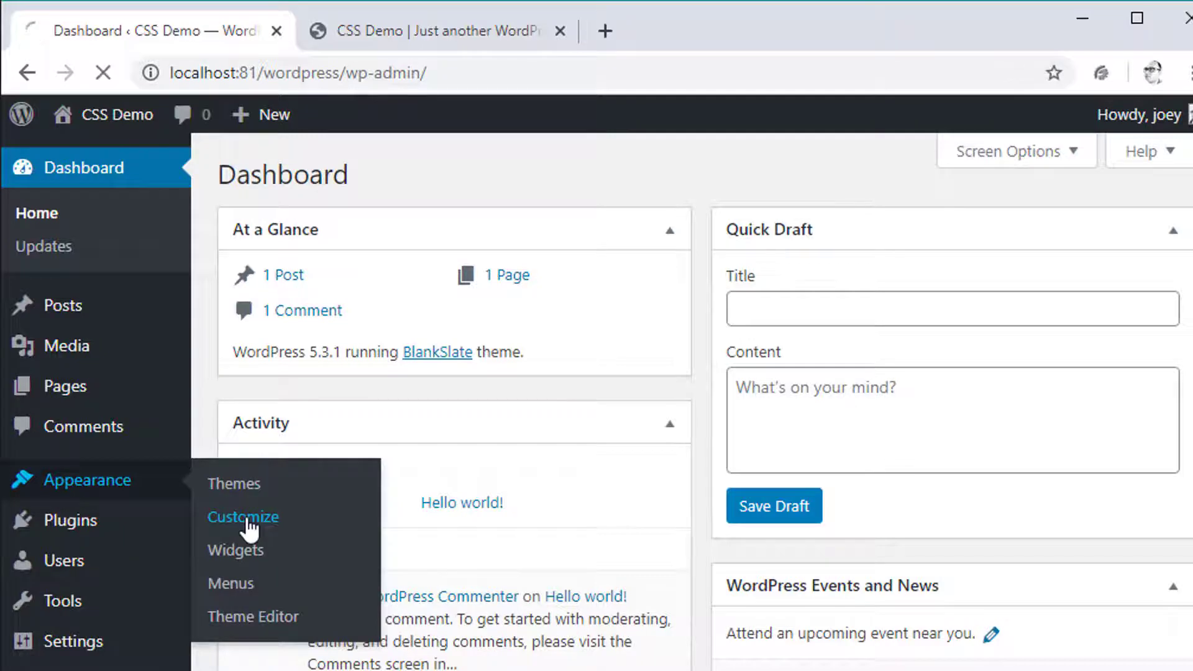
left_click(242, 517)
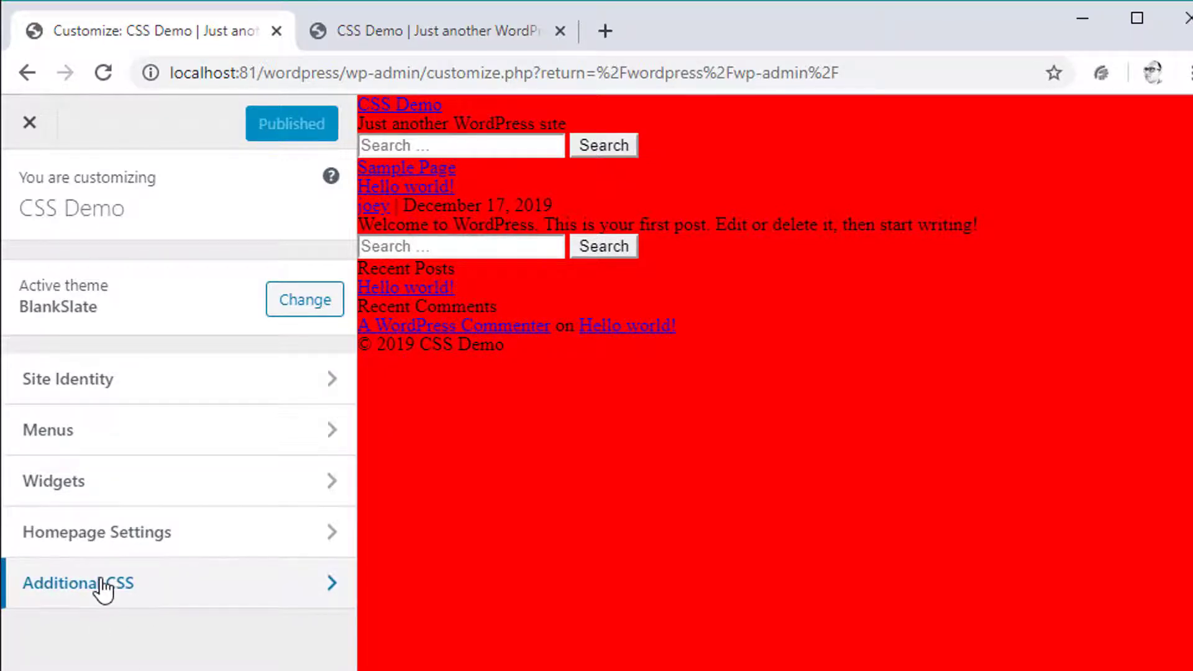
left_click(78, 583)
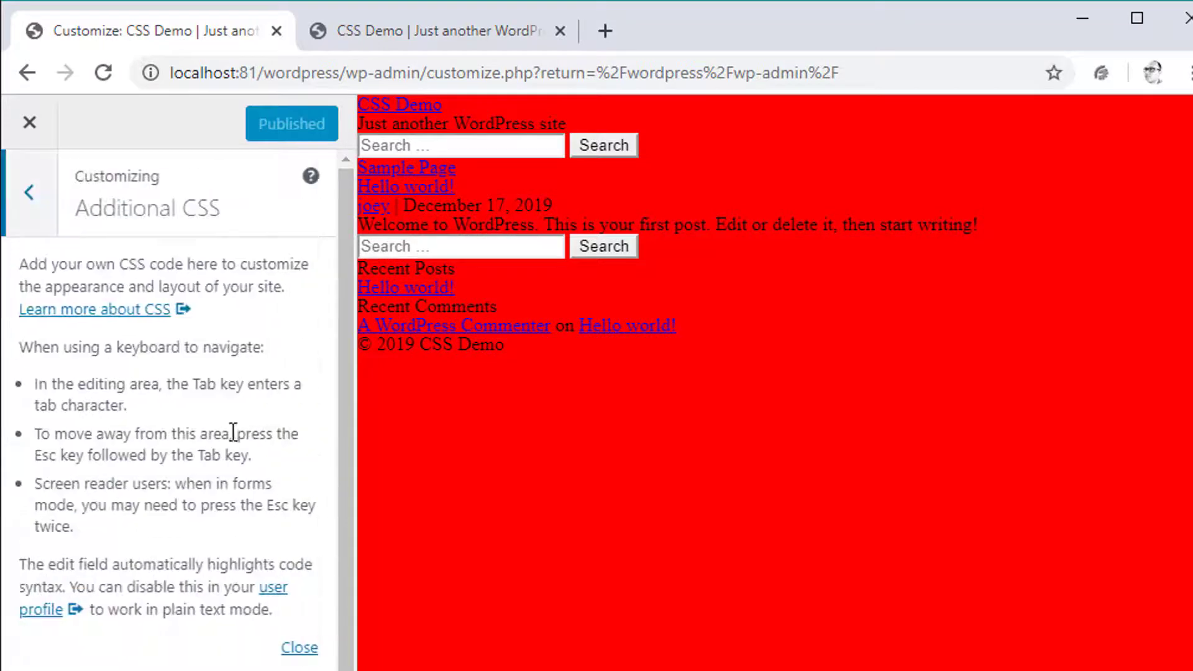
scroll("down", 3)
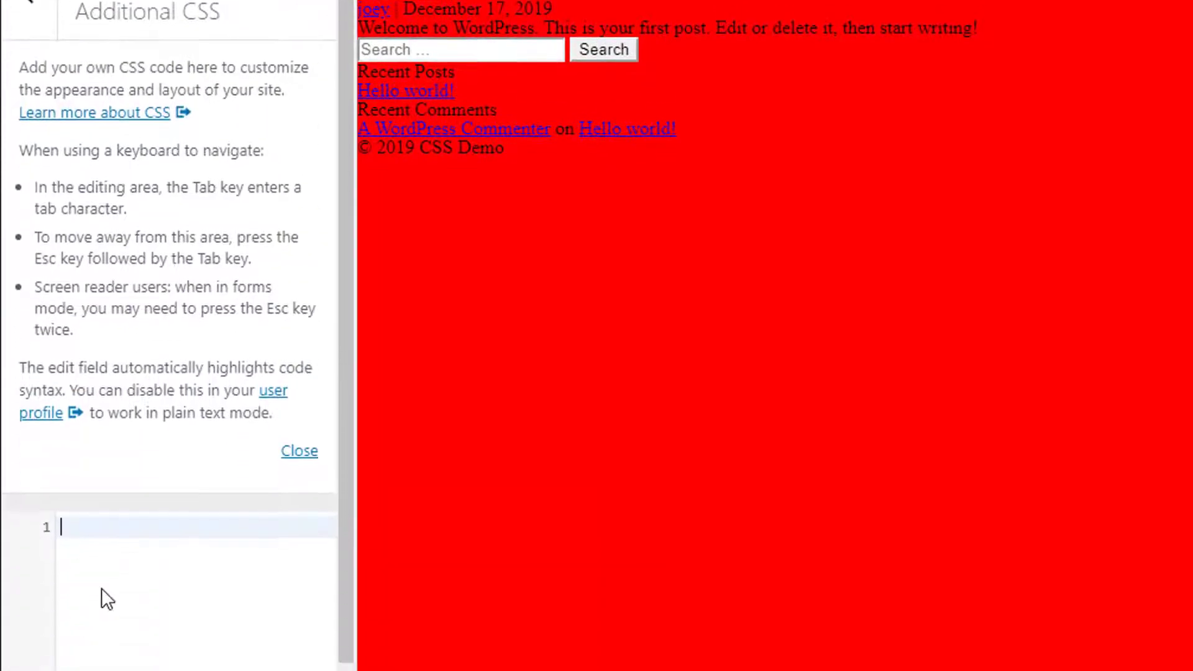
scroll("down", 3)
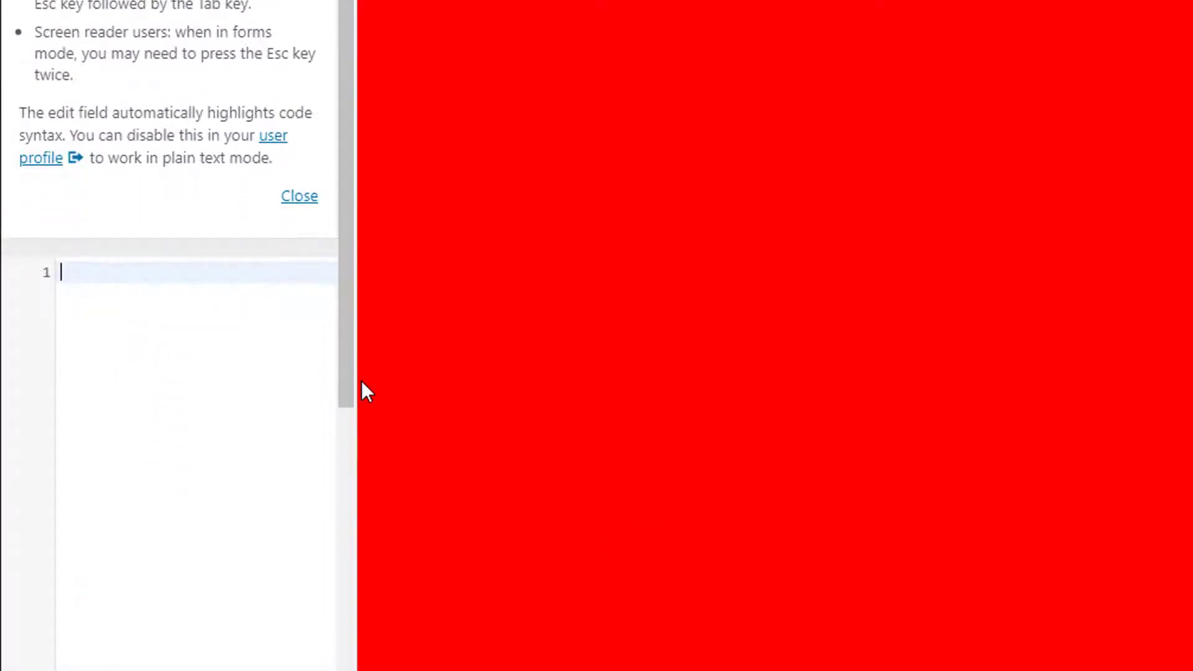
type("b")
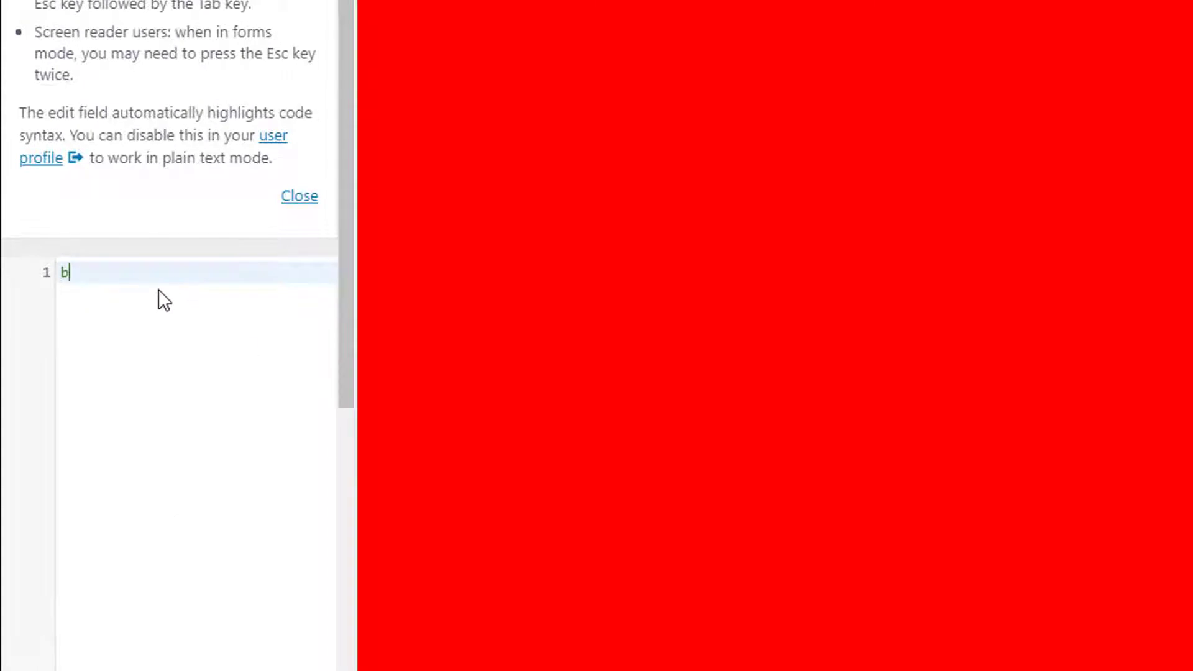
key("backspace")
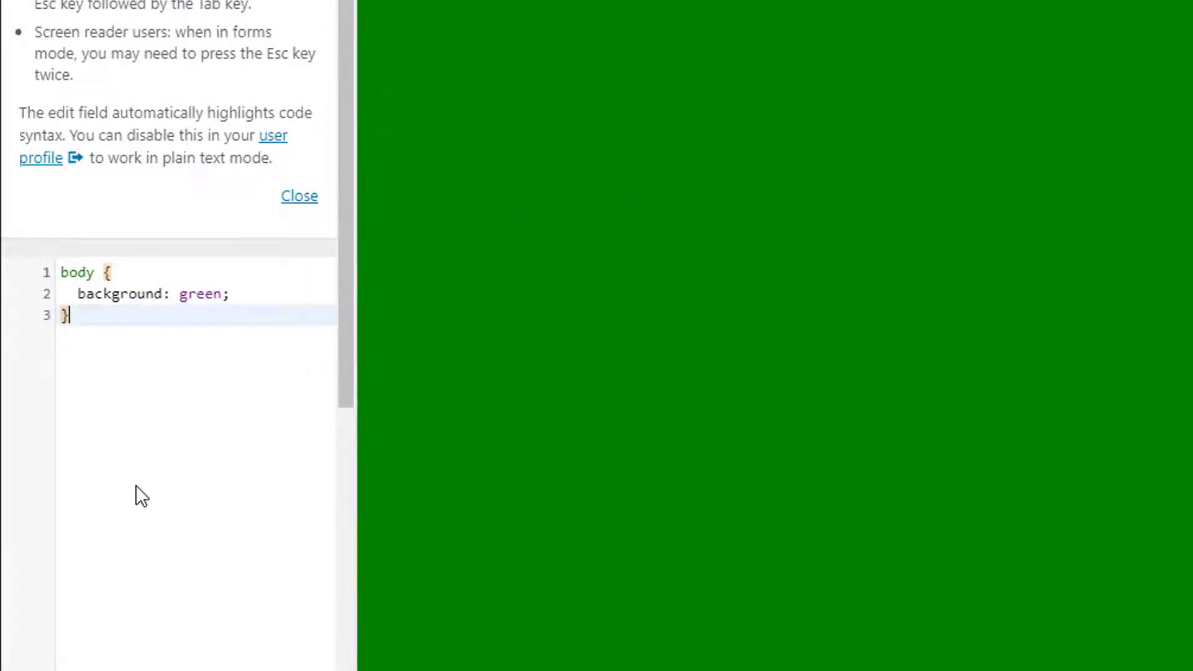
mouse_move(724, 38)
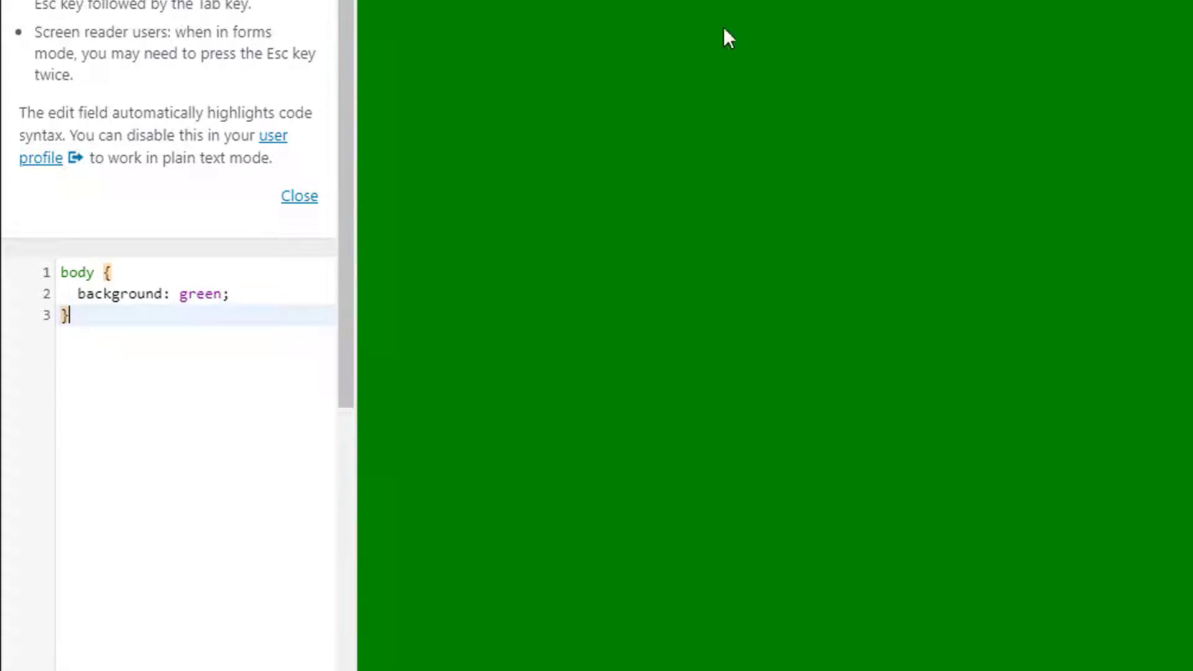
mouse_move(209, 259)
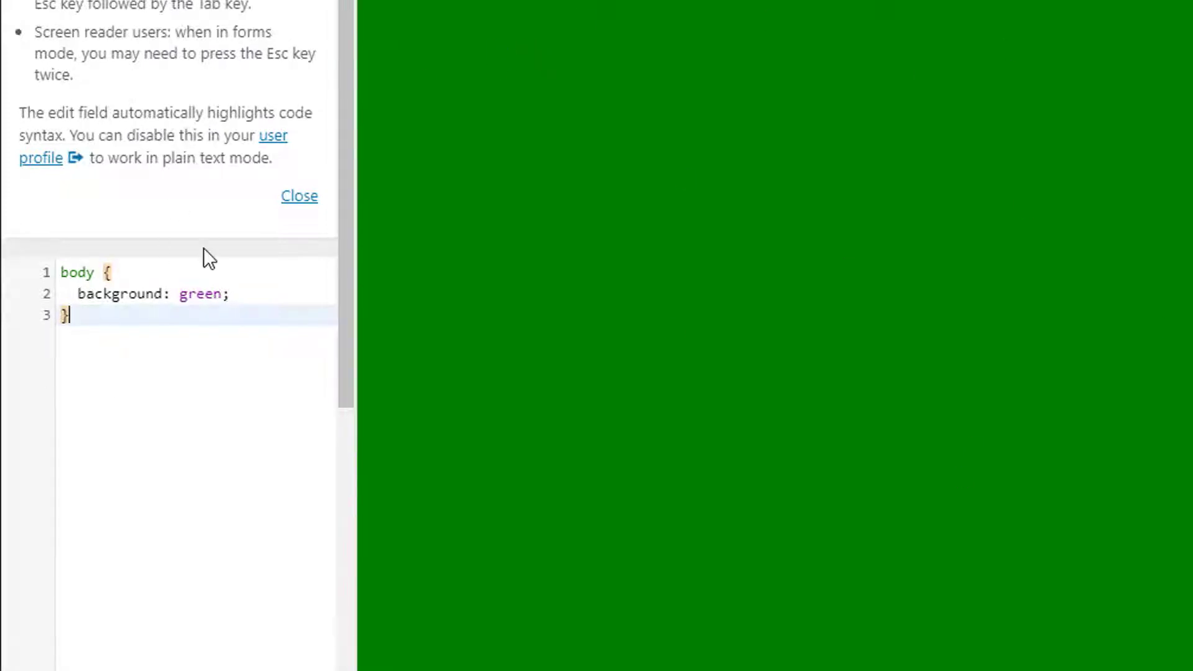
mouse_move(627, 73)
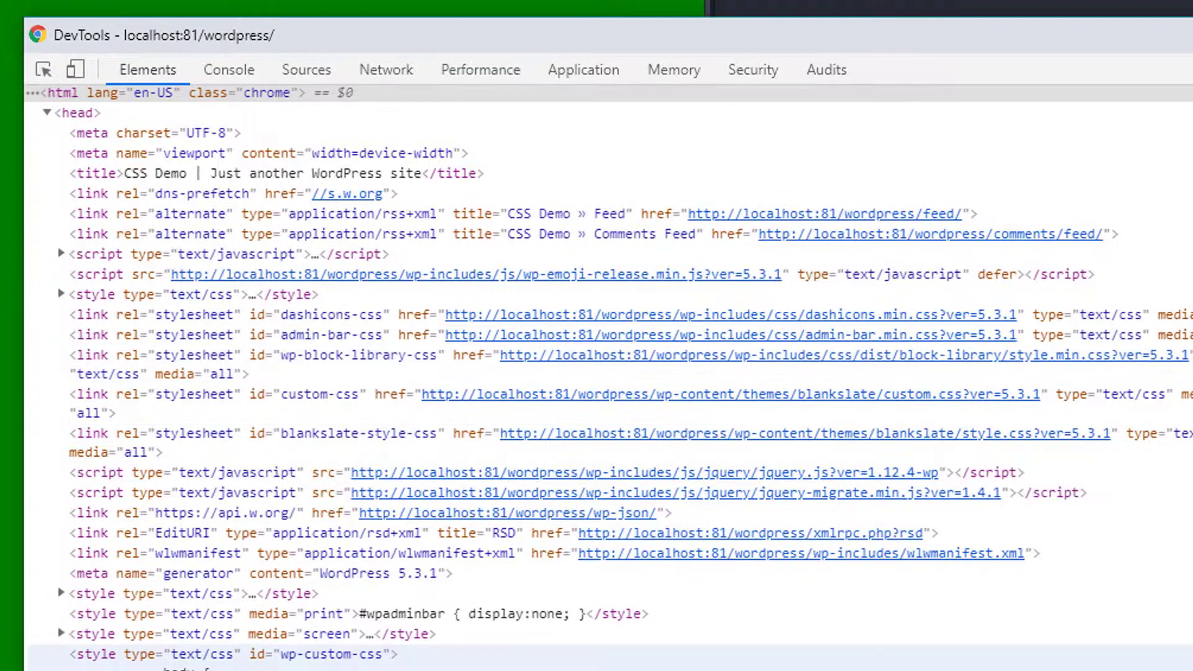
scroll("down", 3)
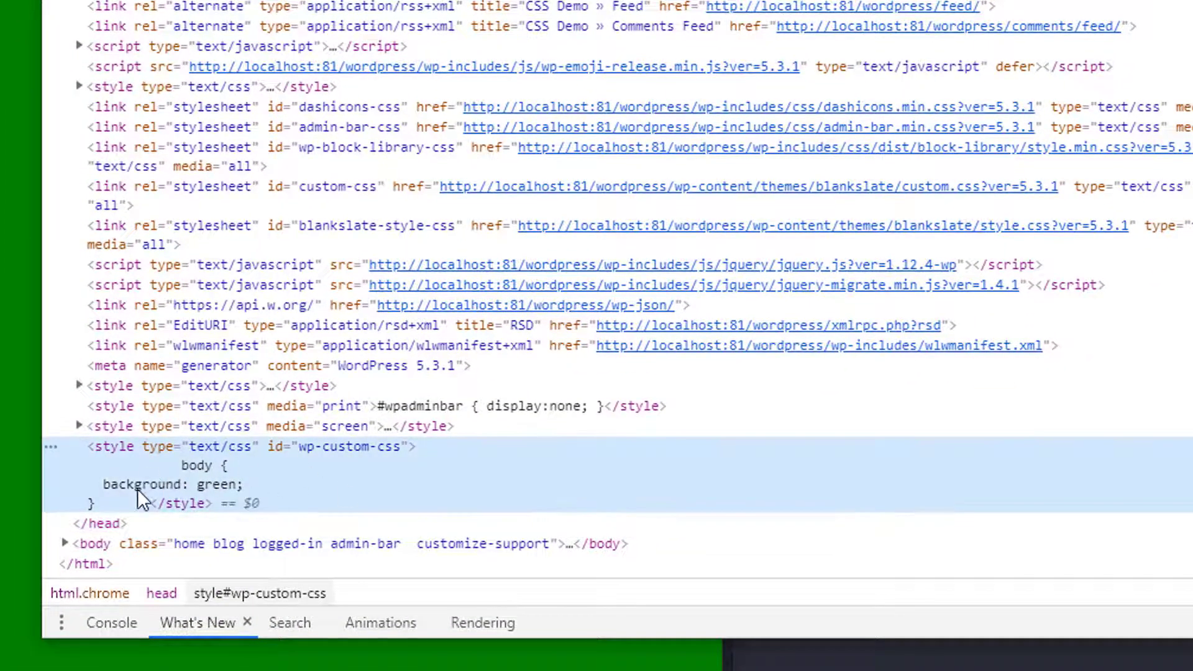
mouse_move(221, 487)
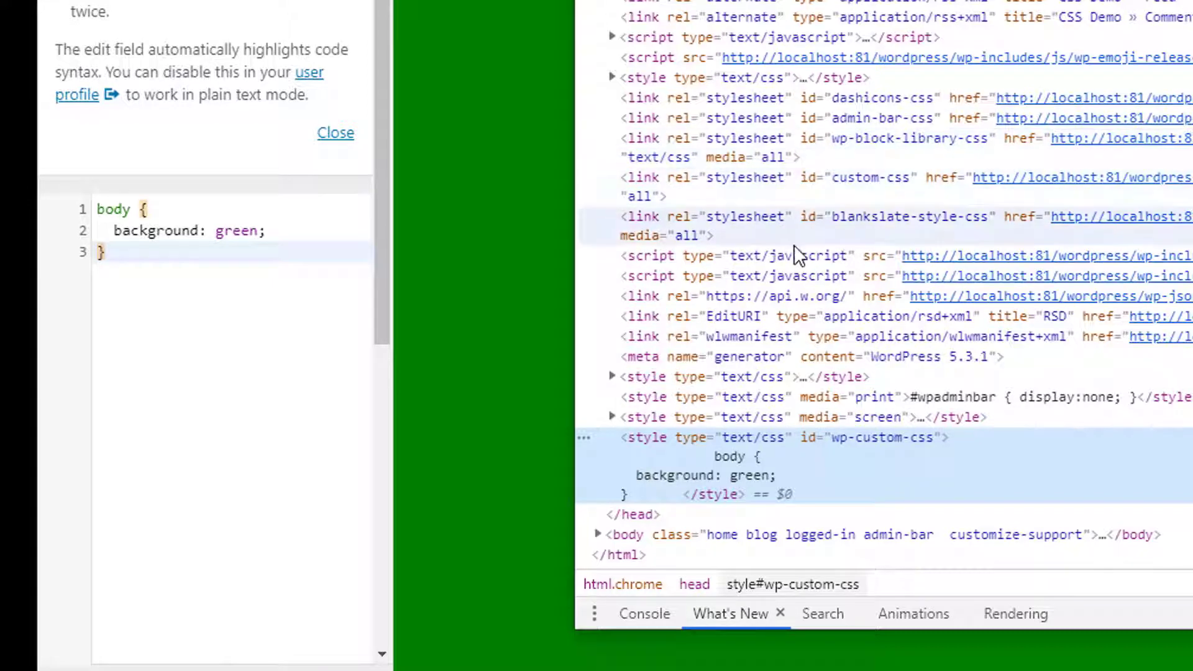
mouse_move(749, 466)
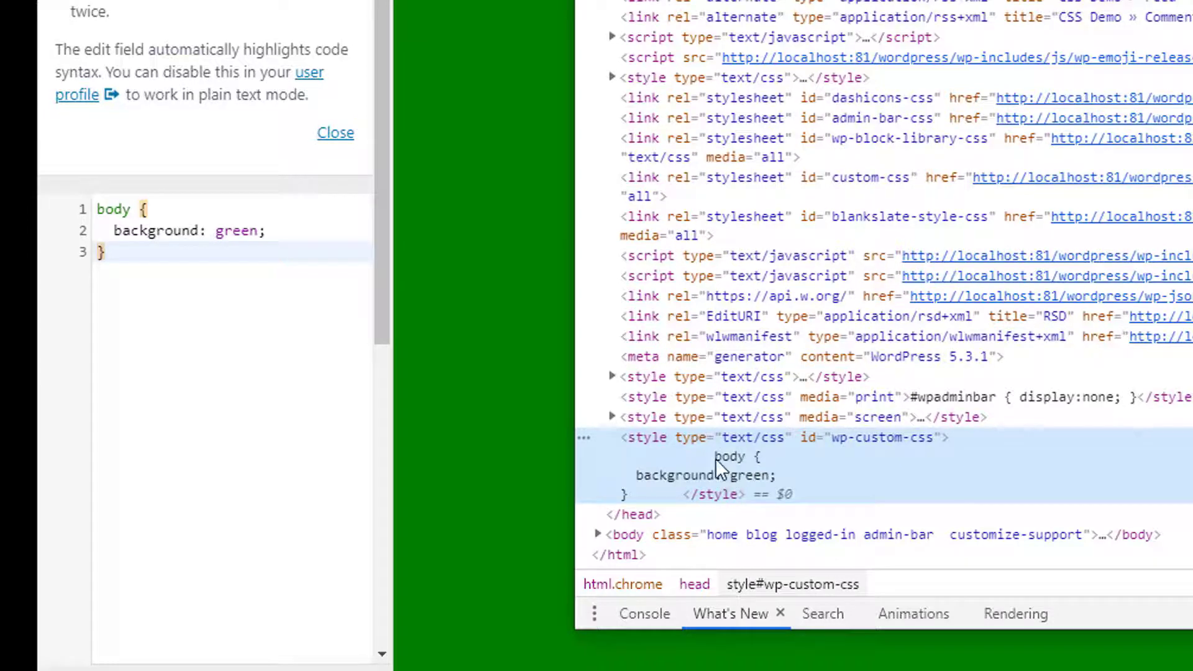
mouse_move(815, 204)
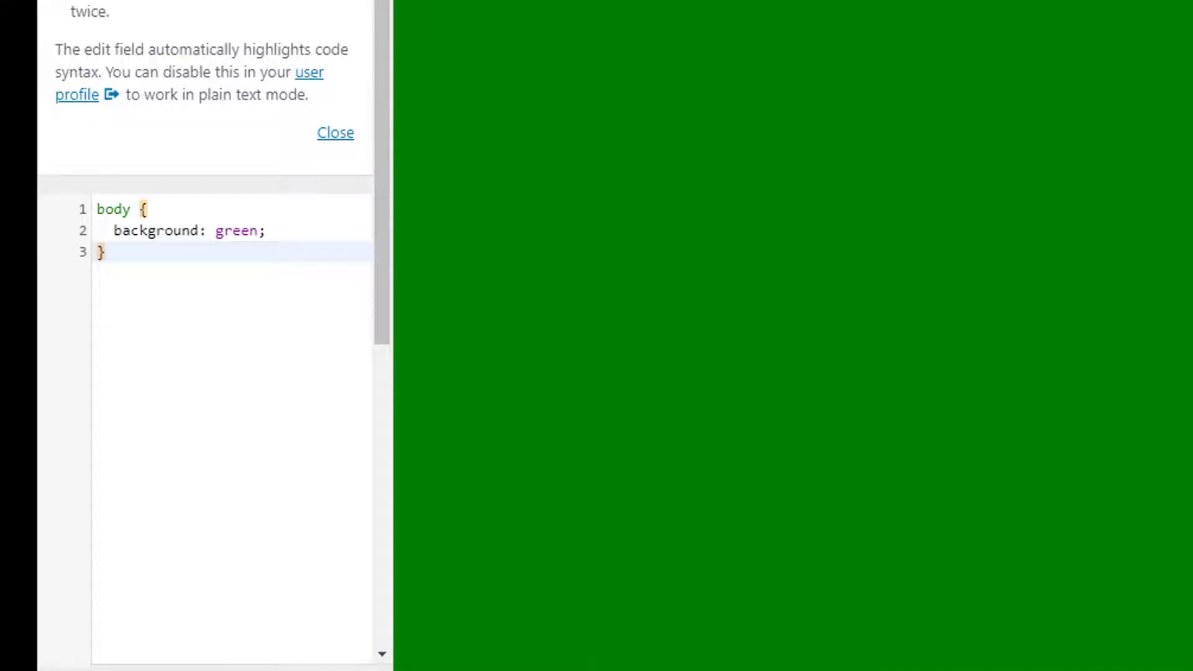
Step: Activate the Twenty Twenty theme from the installed themes list
left_click(334, 133)
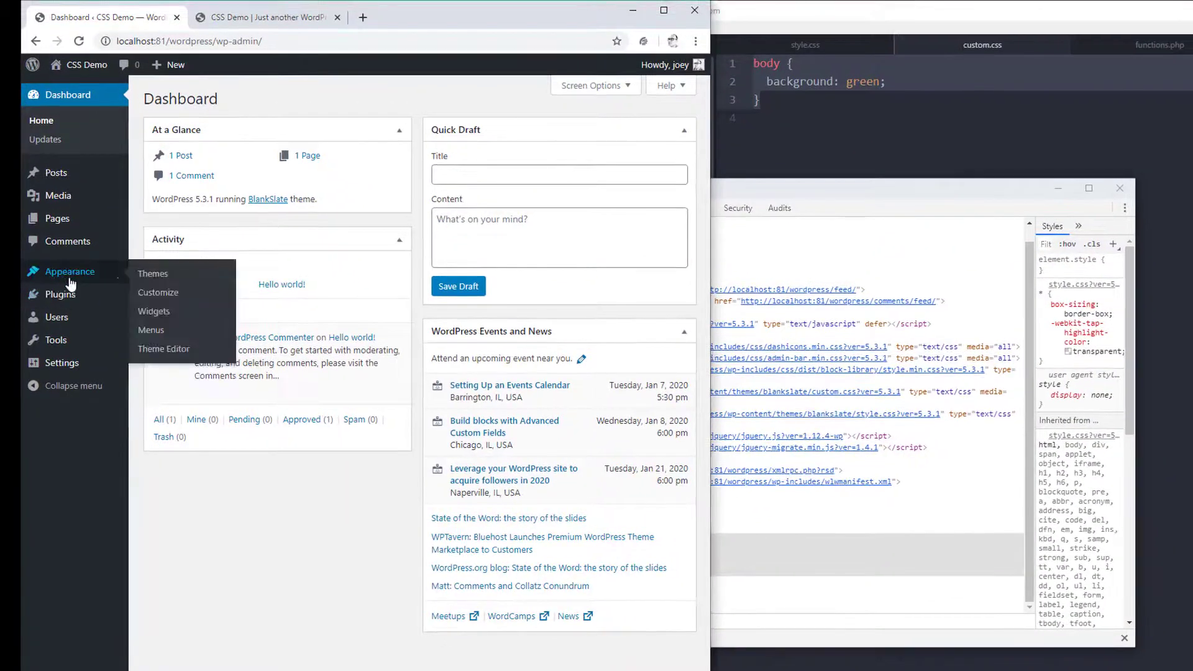
mouse_move(182, 280)
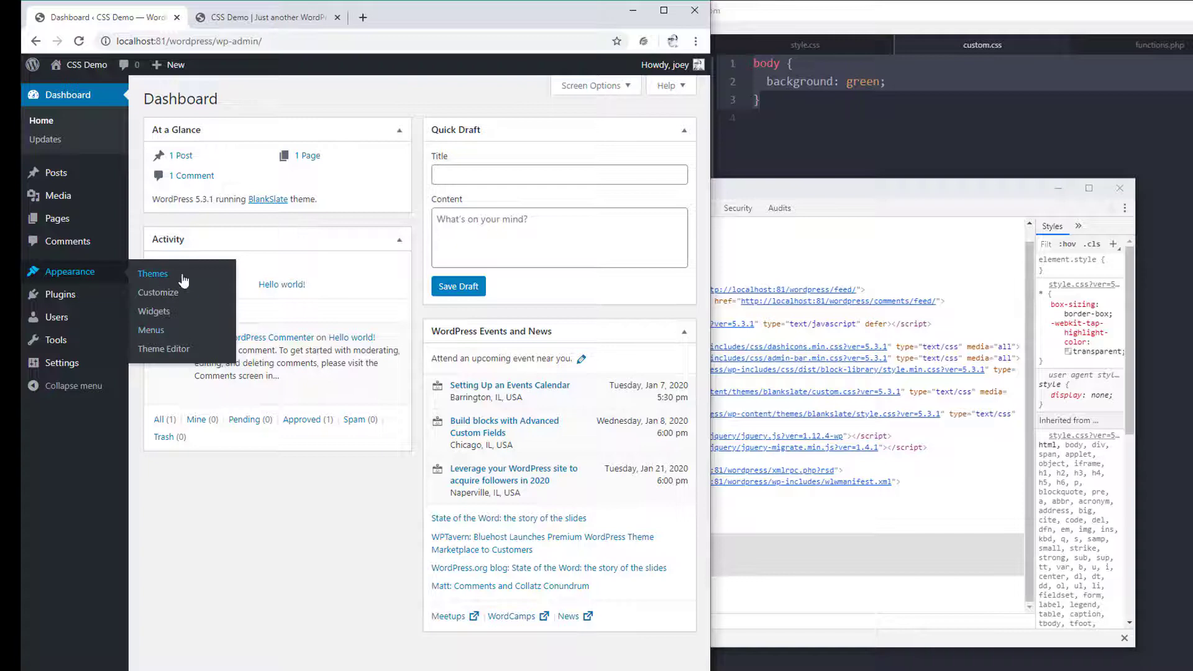
left_click(158, 292)
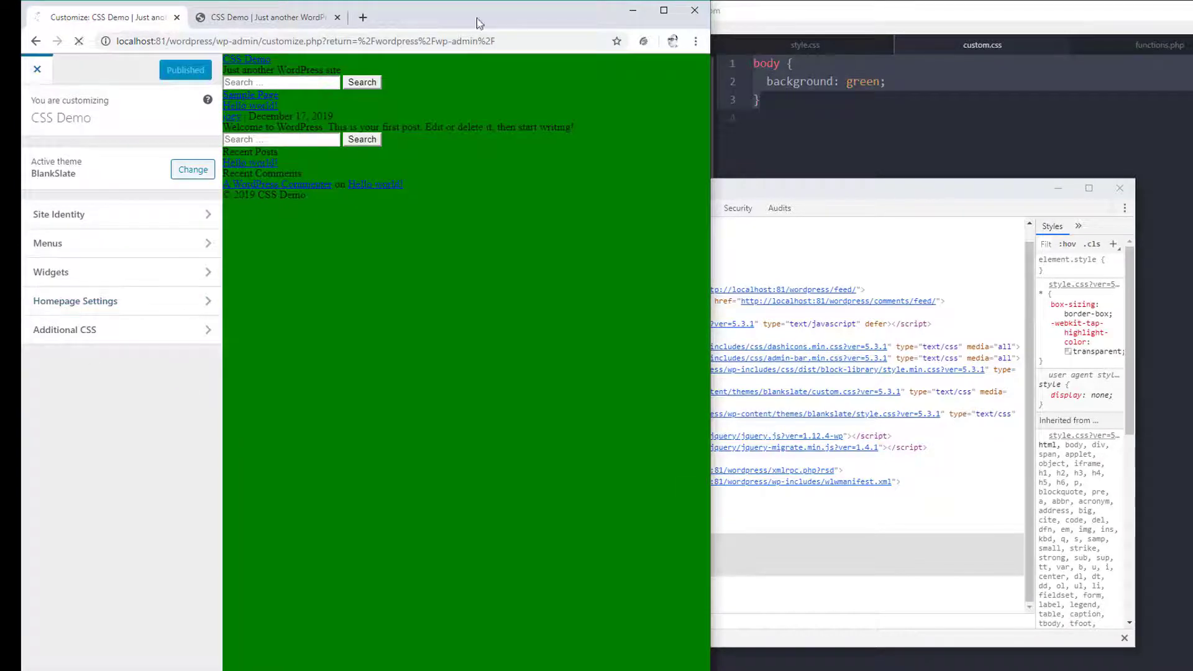
left_click(37, 69)
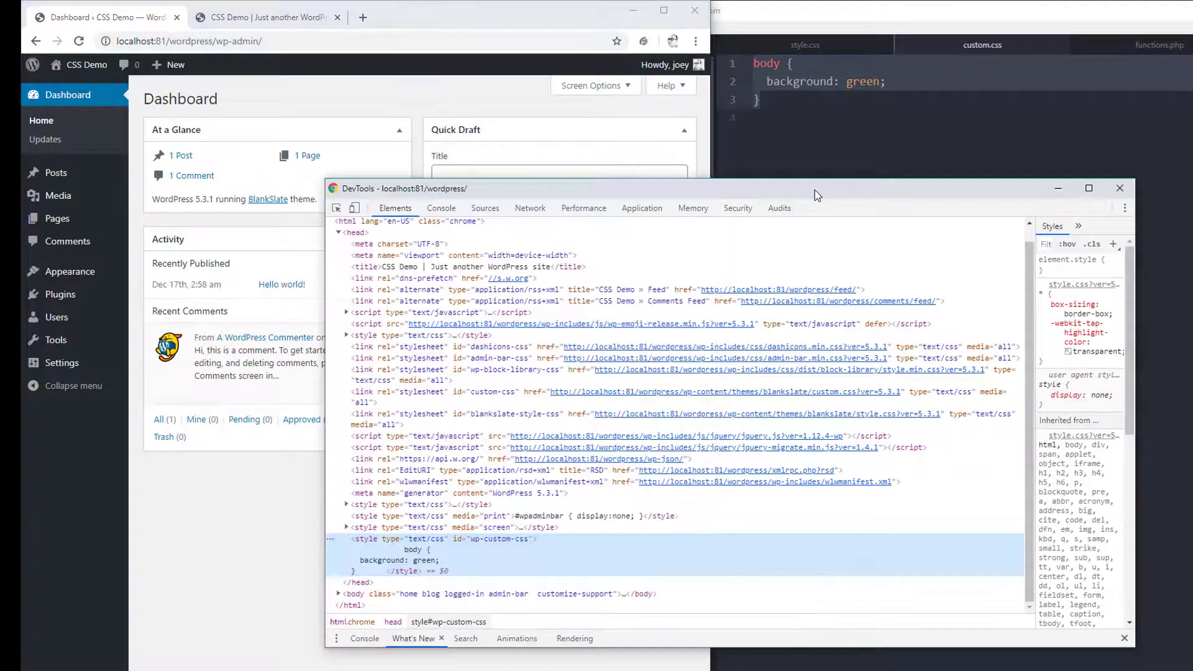
mouse_move(419, 110)
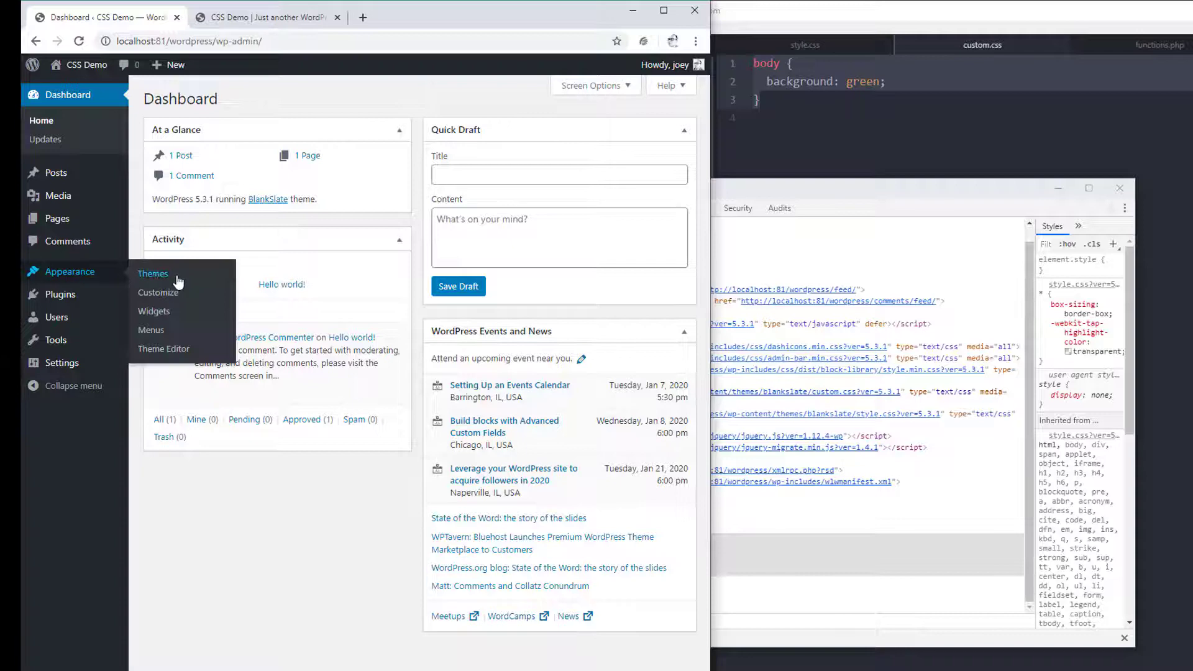
left_click(153, 274)
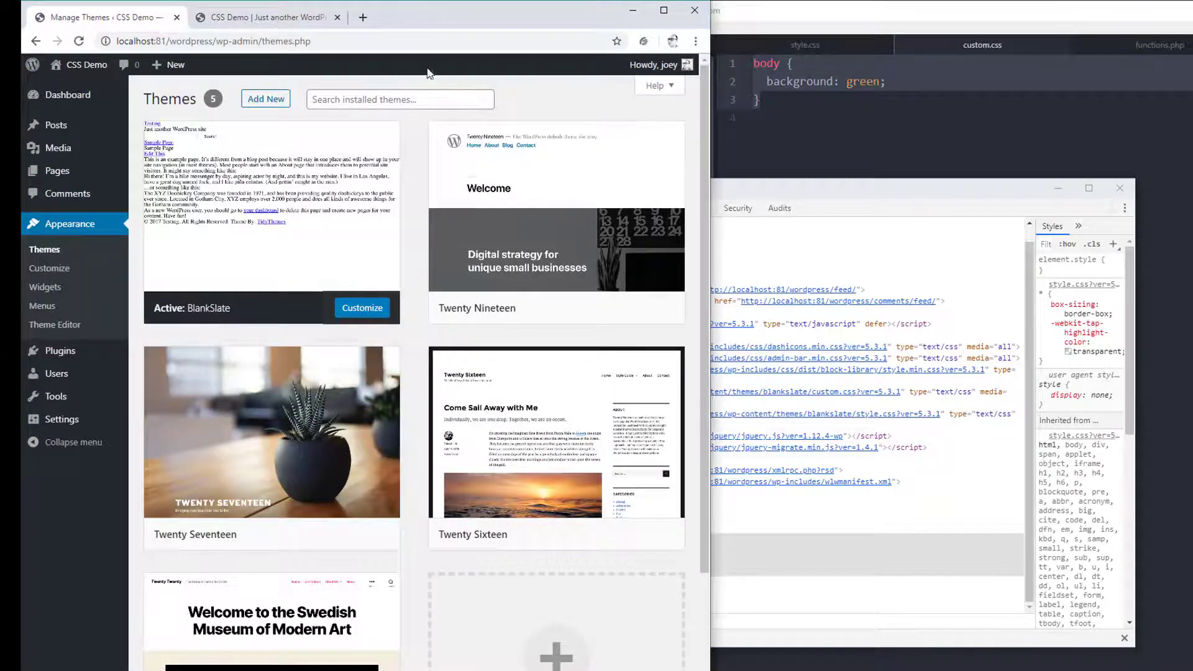
scroll("down", 3)
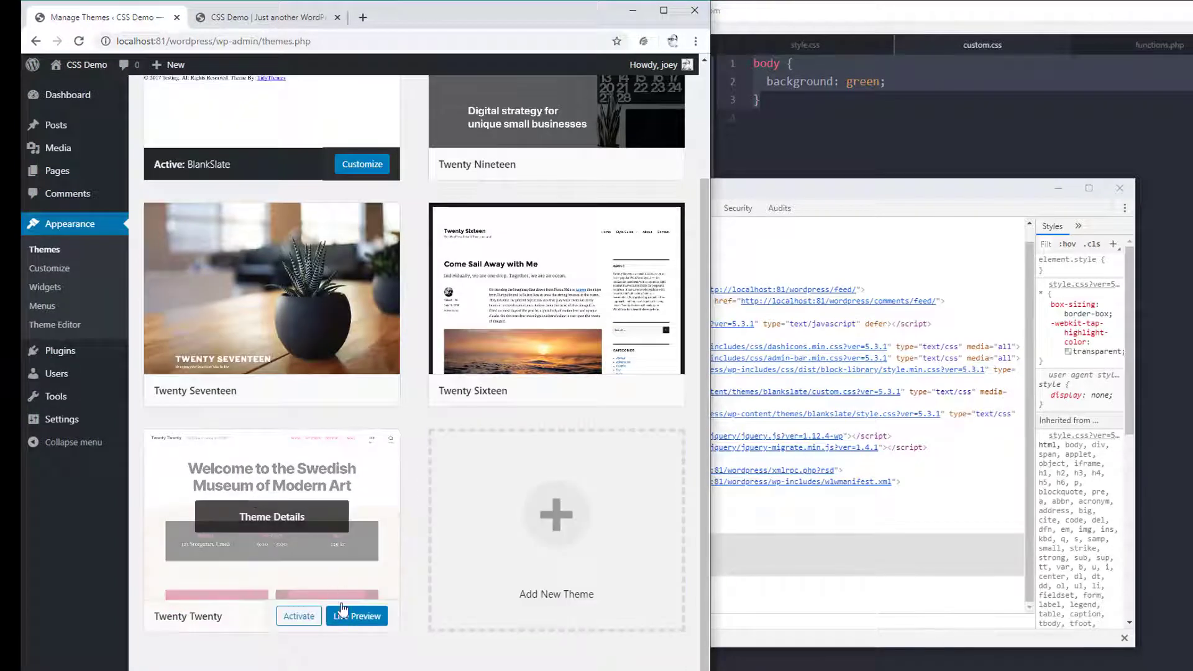
left_click(298, 616)
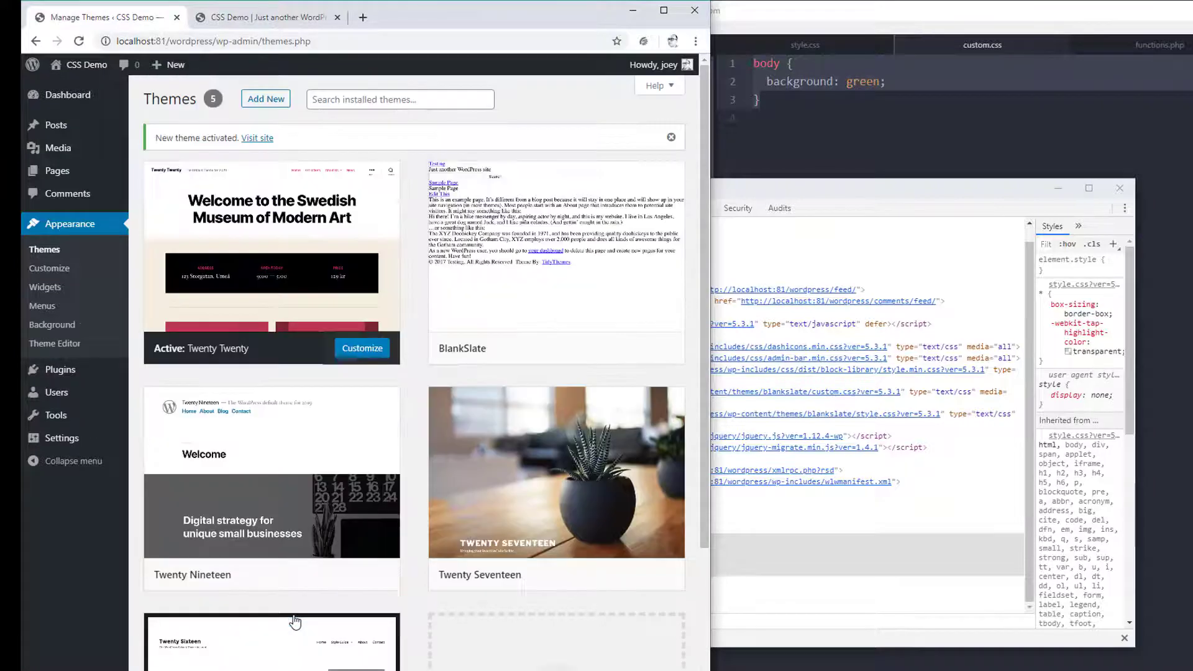
mouse_move(263, 16)
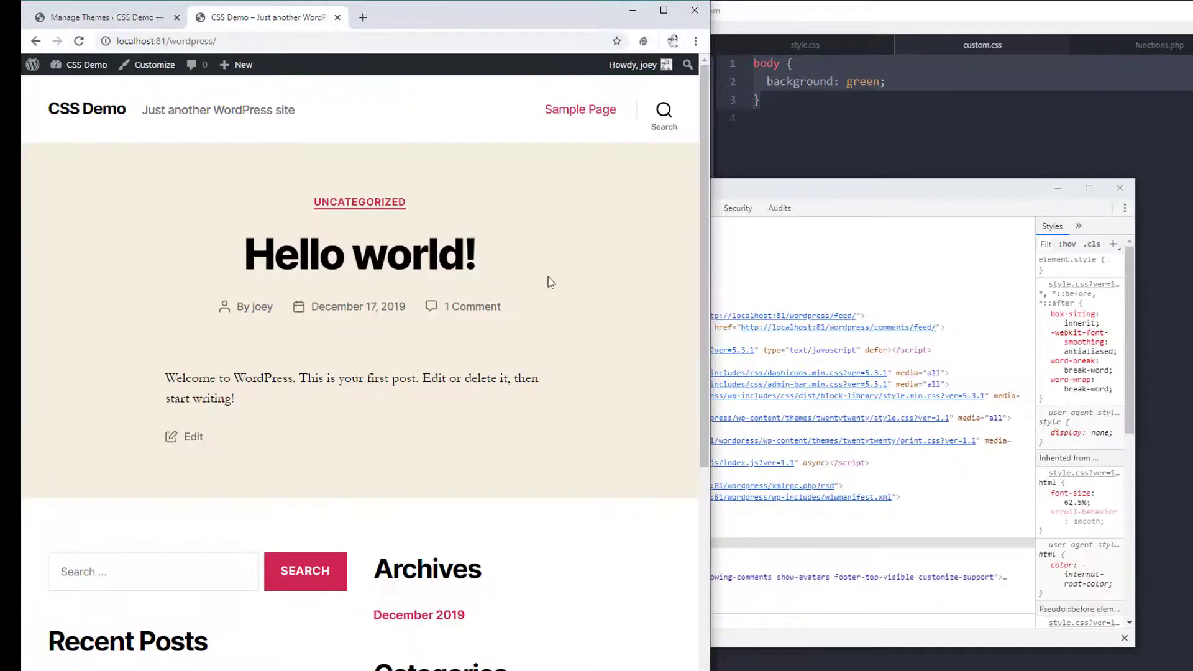
Step: Look over the re-themed front page and bring up options on the Hello world! title
scroll("down", 3)
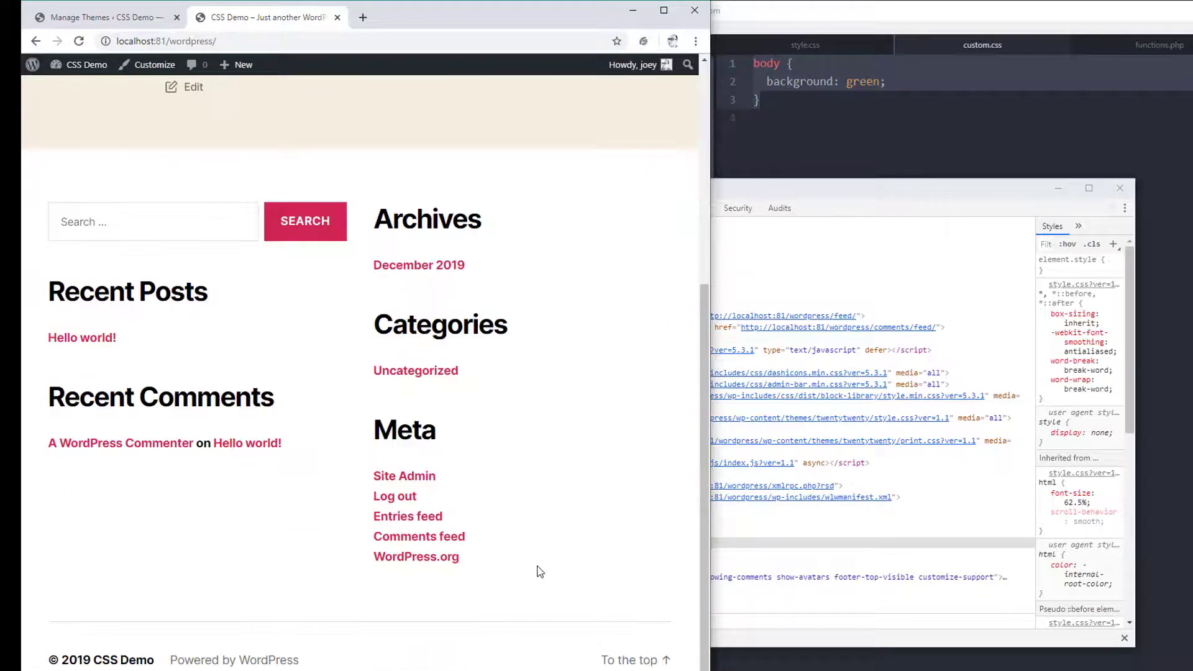
scroll("up", 3)
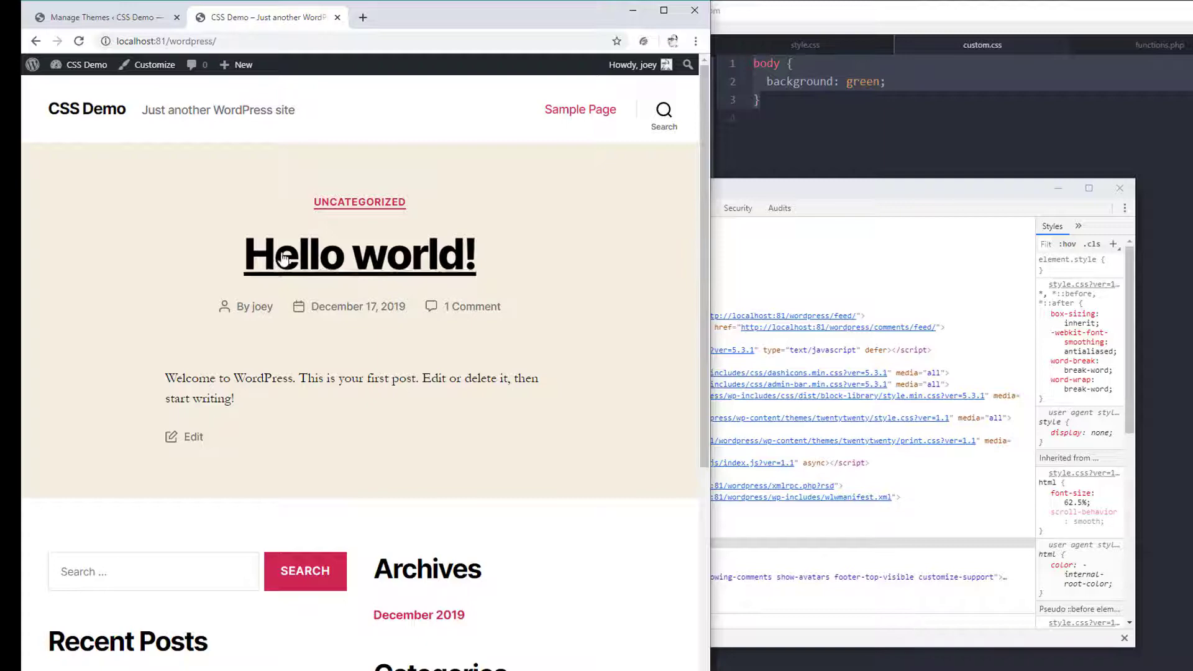
scroll("down", 3)
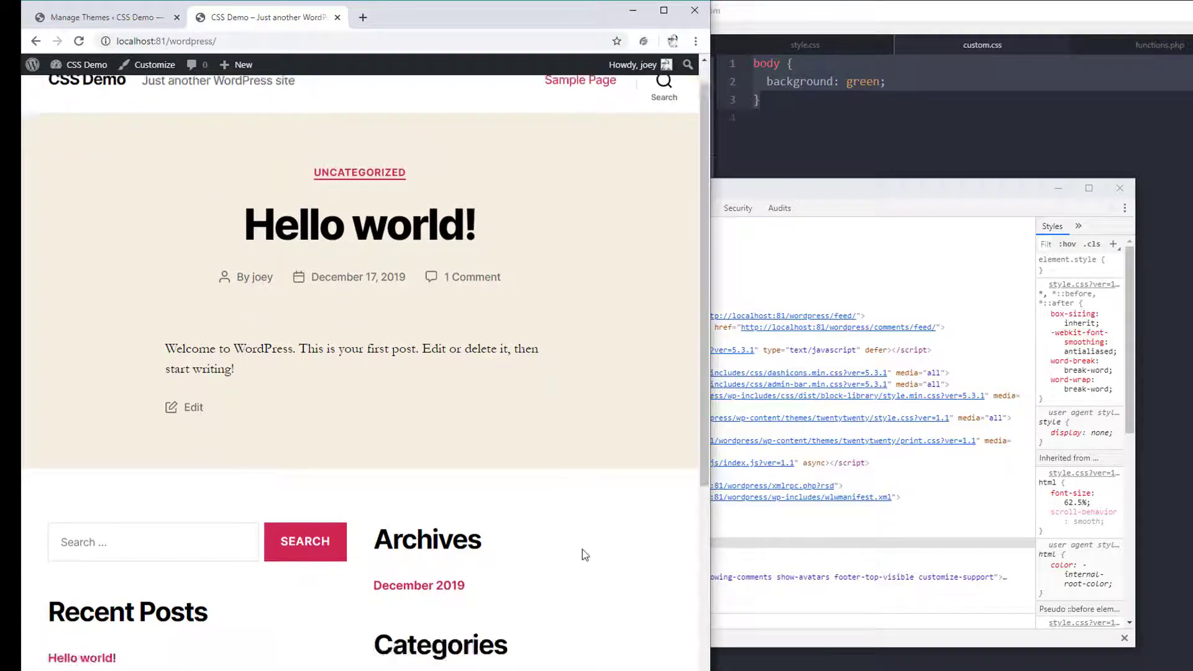
scroll("down", 3)
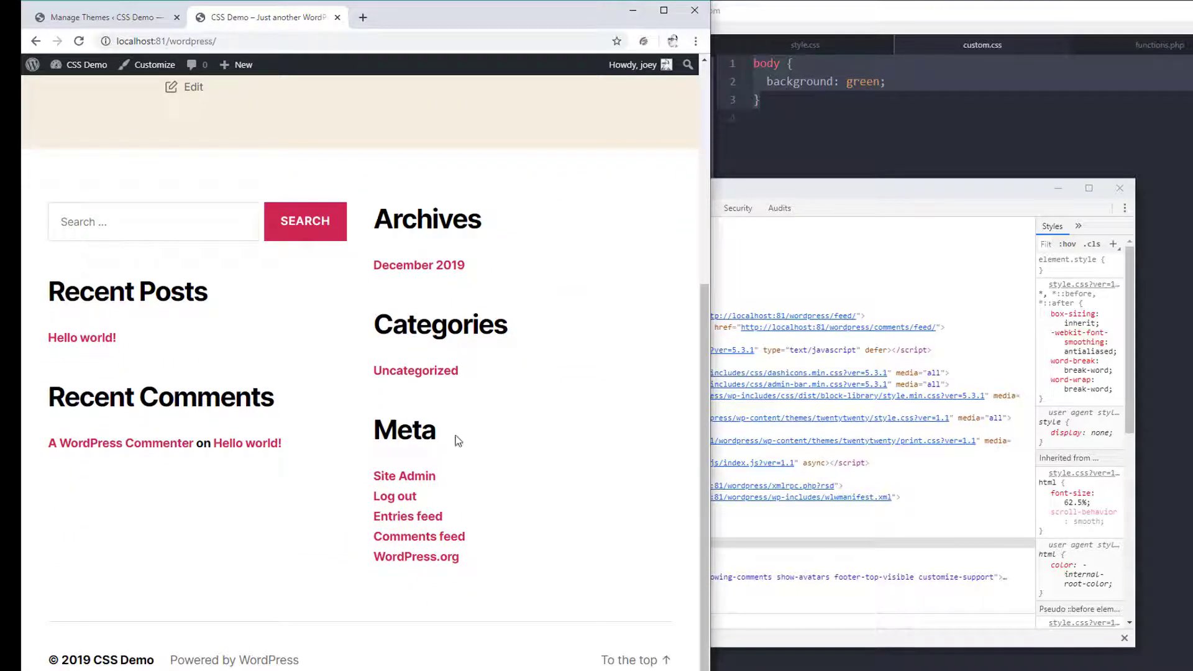
scroll("up", 3)
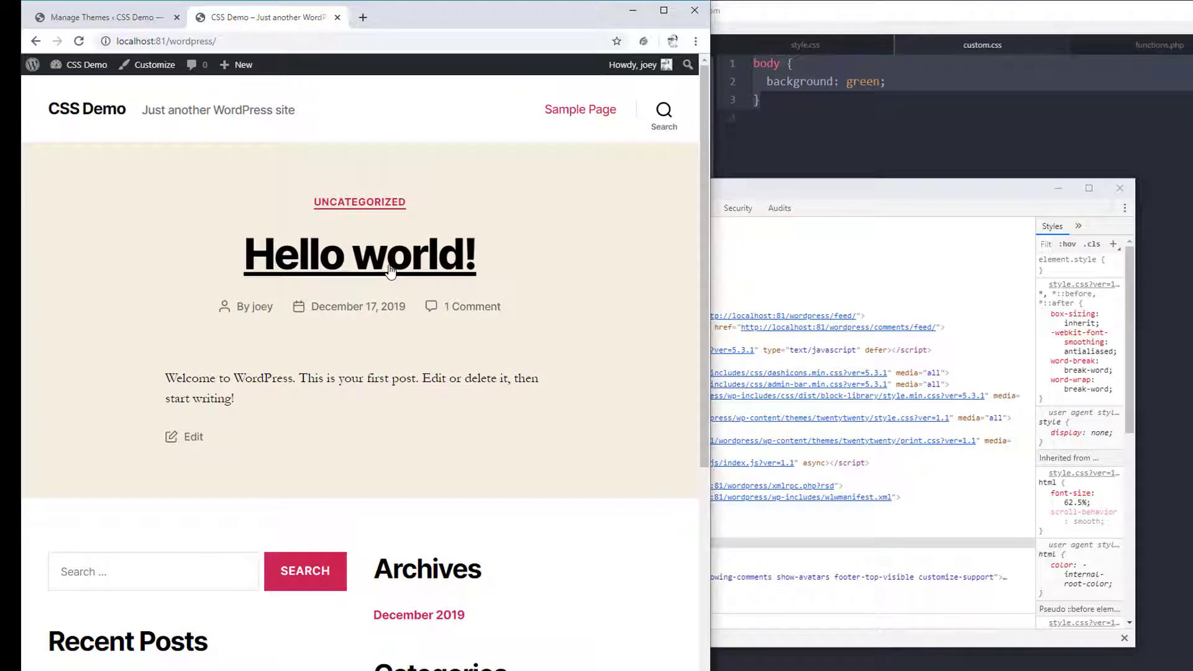
right_click(391, 255)
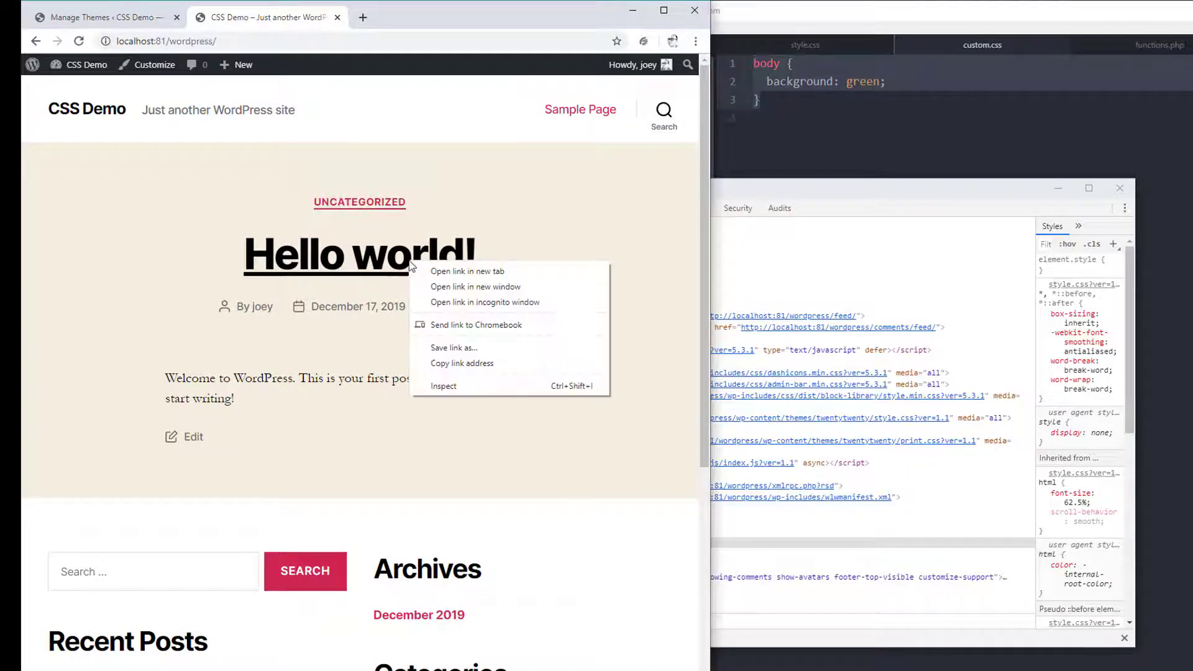
Step: Inspect the post title and pick a dark red for its text colour, then target the Recent Posts heading
left_click(444, 385)
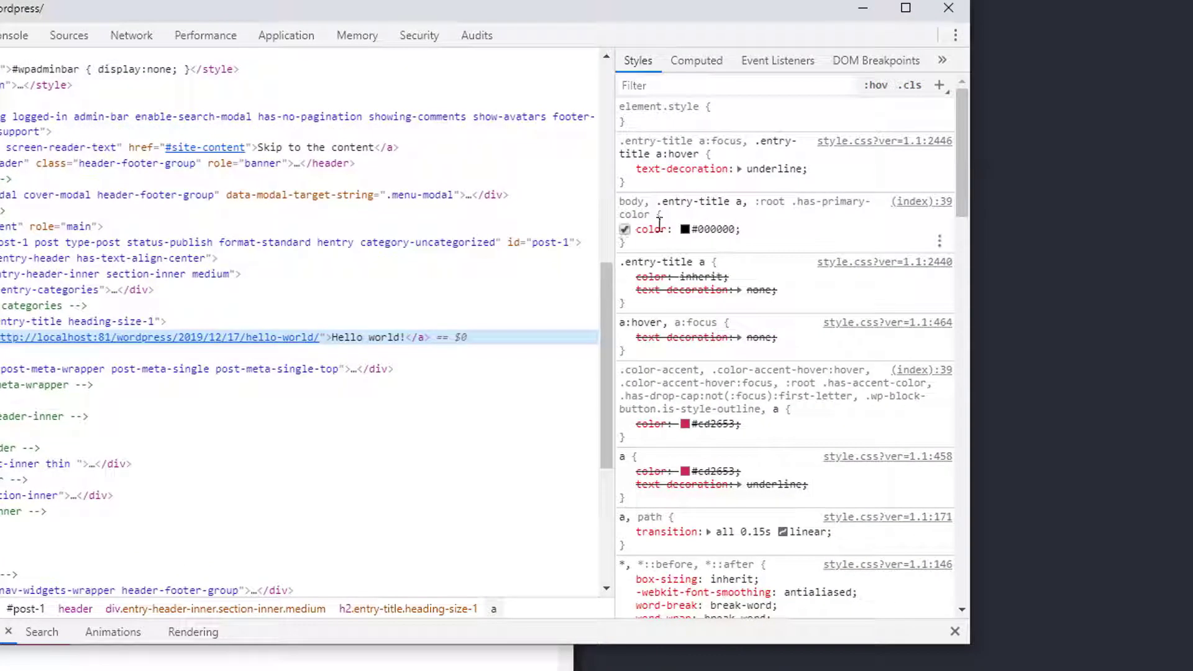
mouse_move(685, 229)
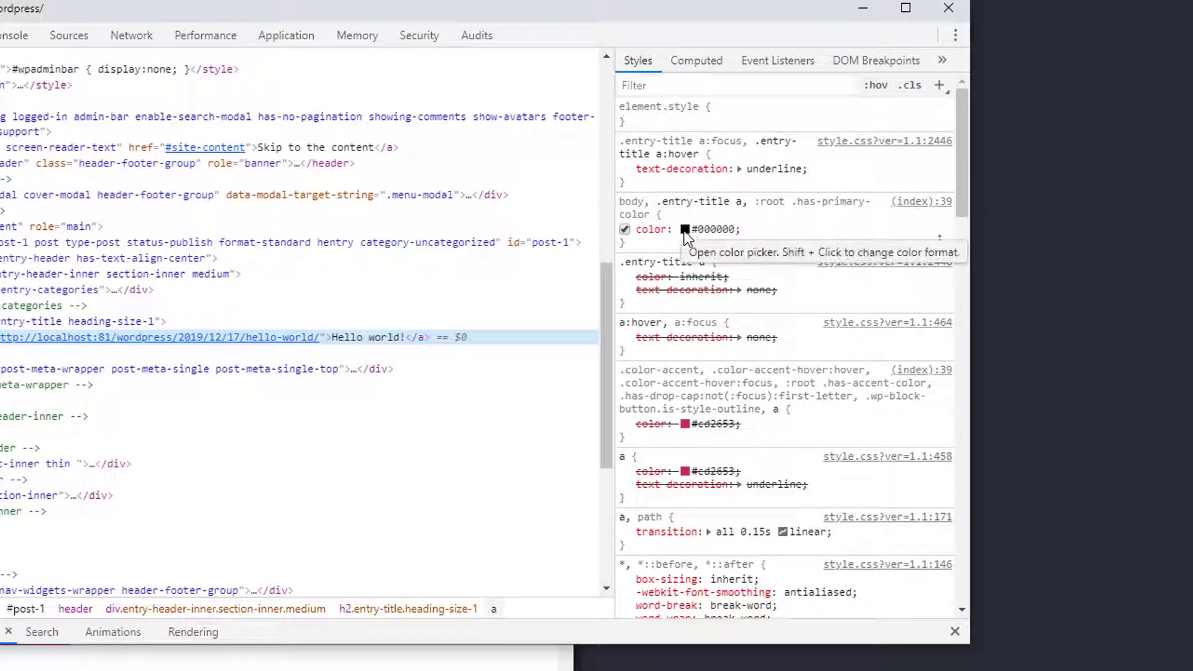
left_click(683, 229)
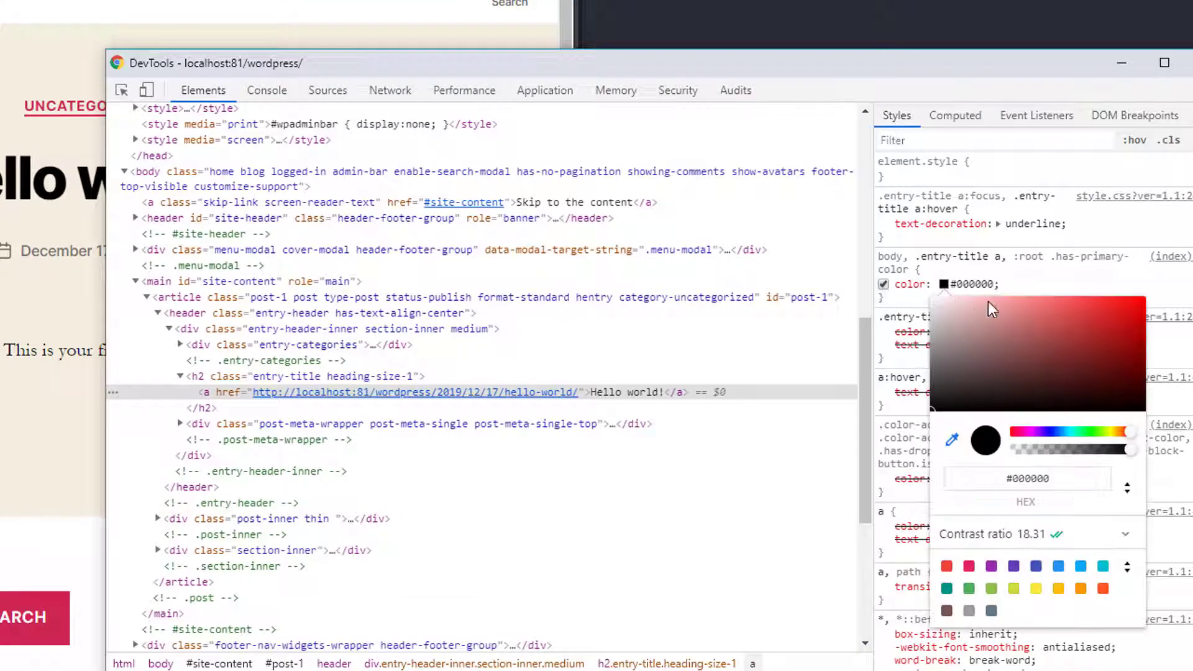
mouse_move(944, 283)
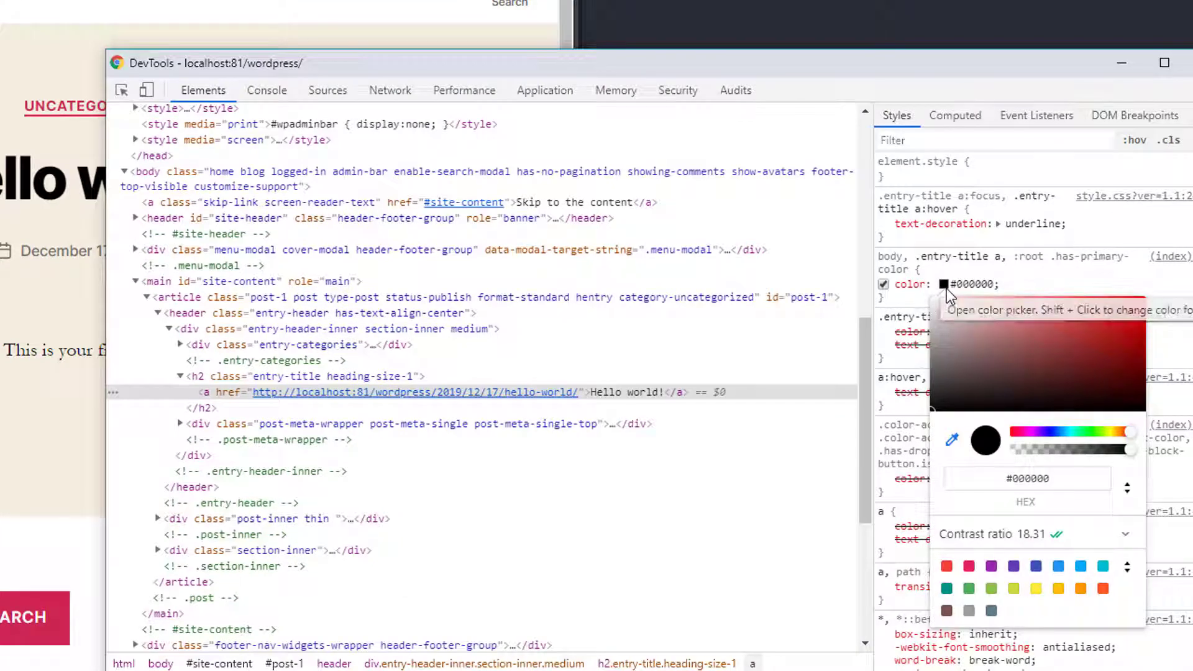
left_click(1109, 337)
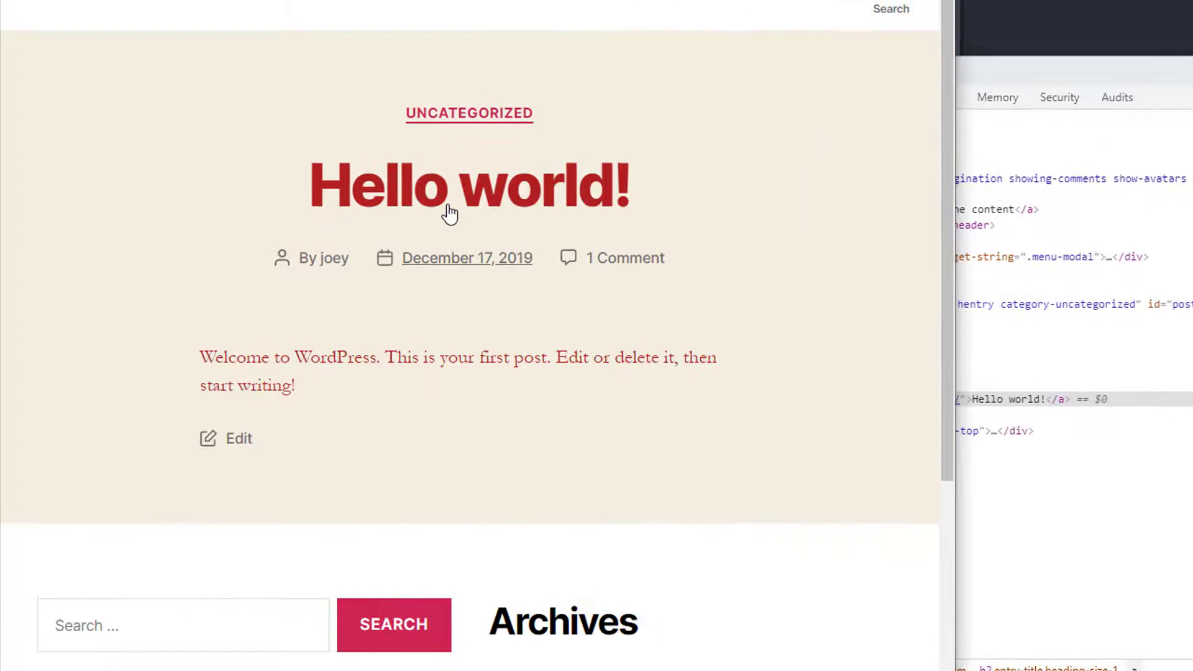
mouse_move(488, 187)
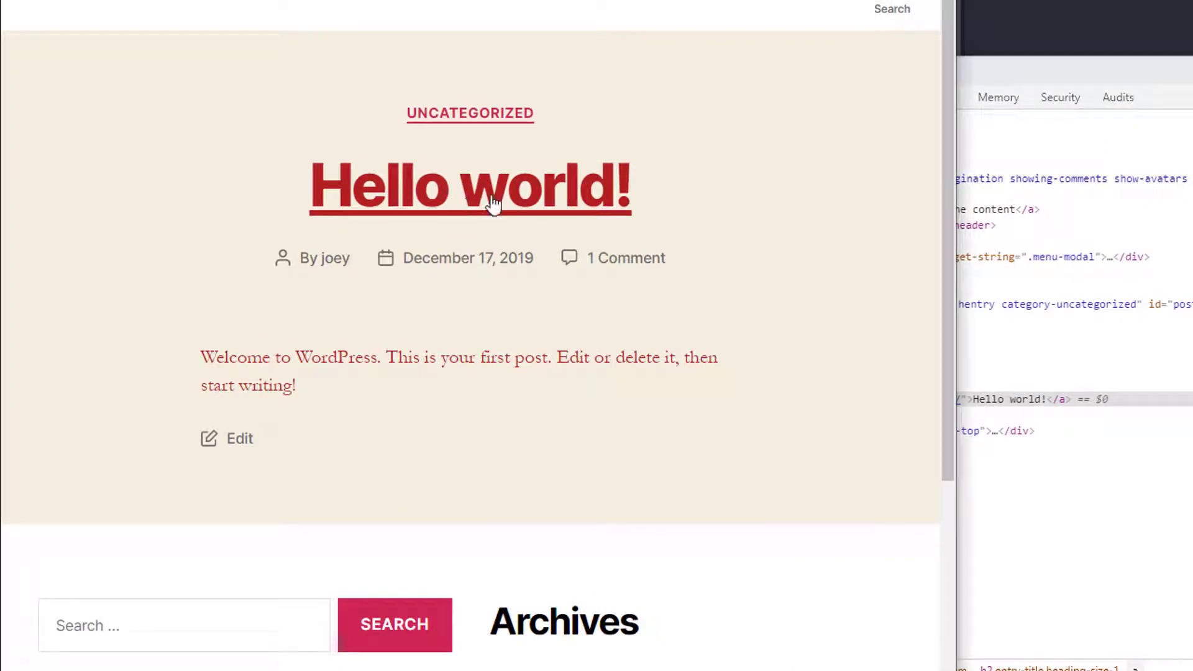
mouse_move(547, 468)
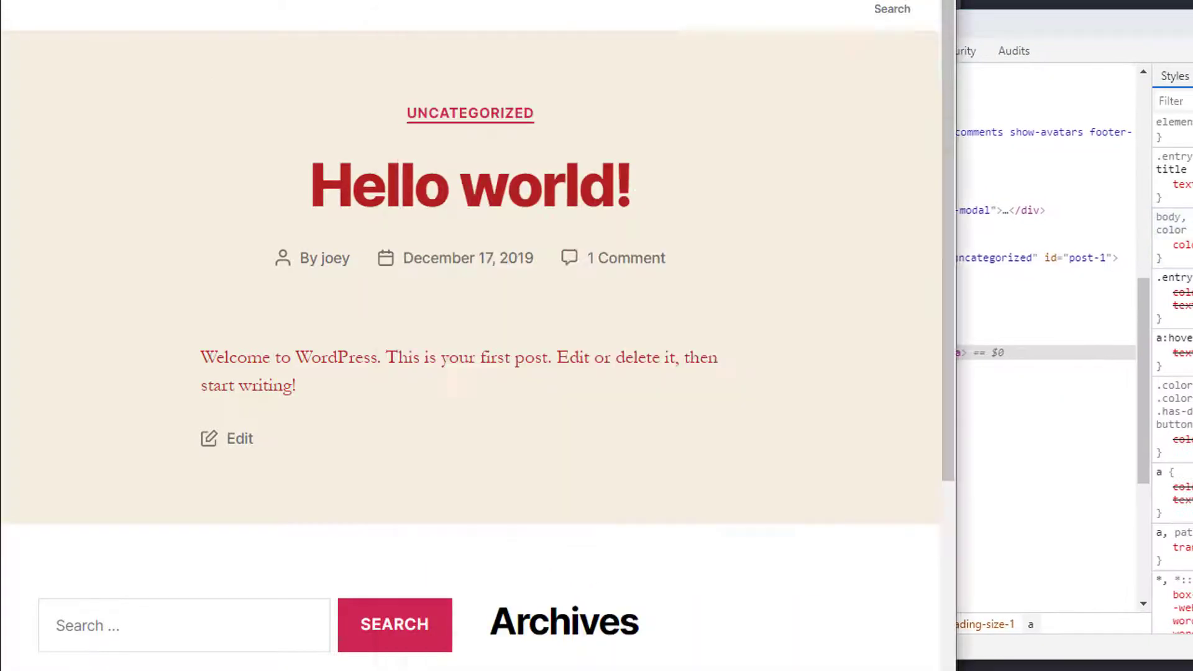
right_click(297, 495)
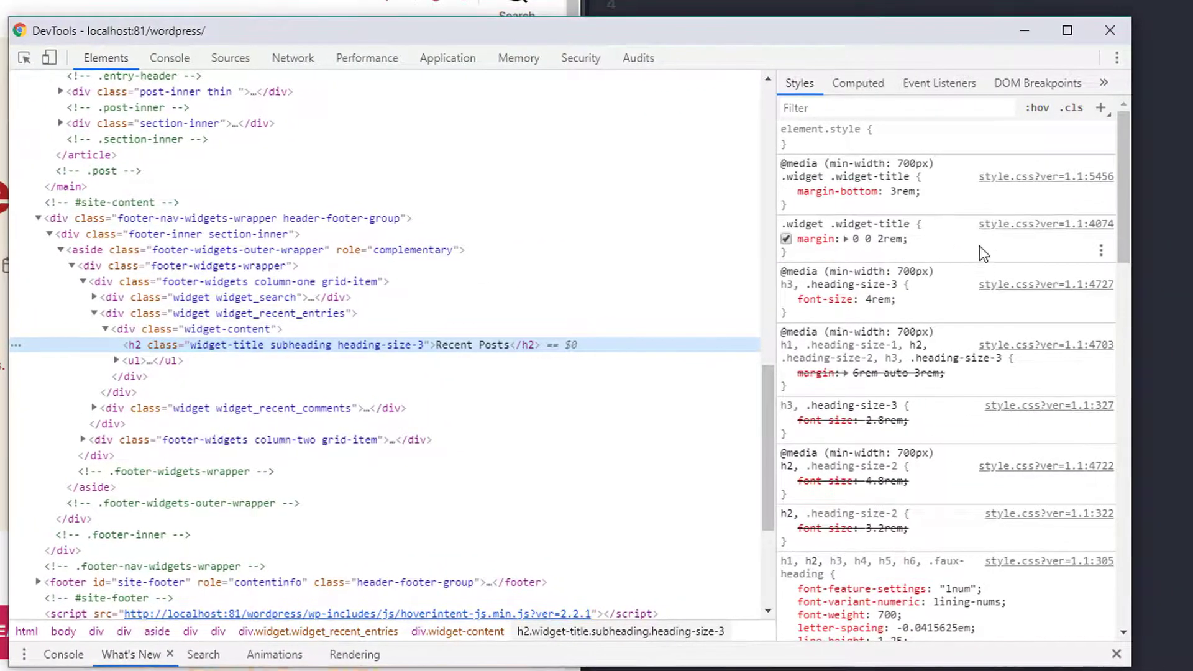
Step: Change the .header-footer-group heading colour to #984747 and select that rule
scroll("down", 3)
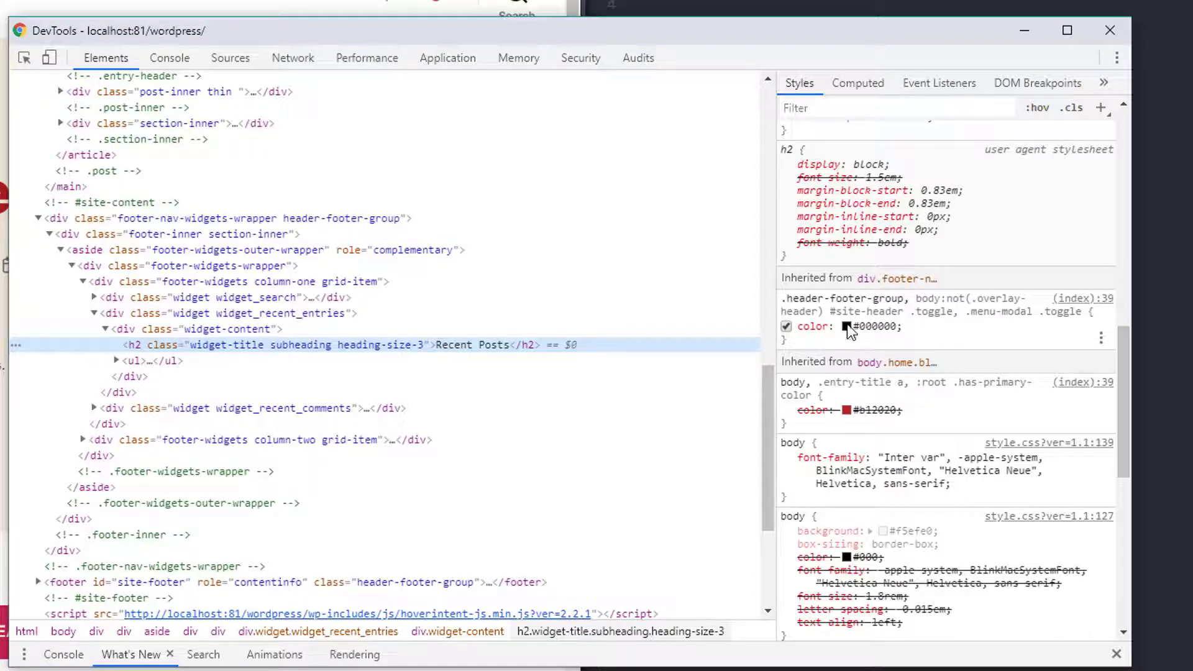
left_click(846, 326)
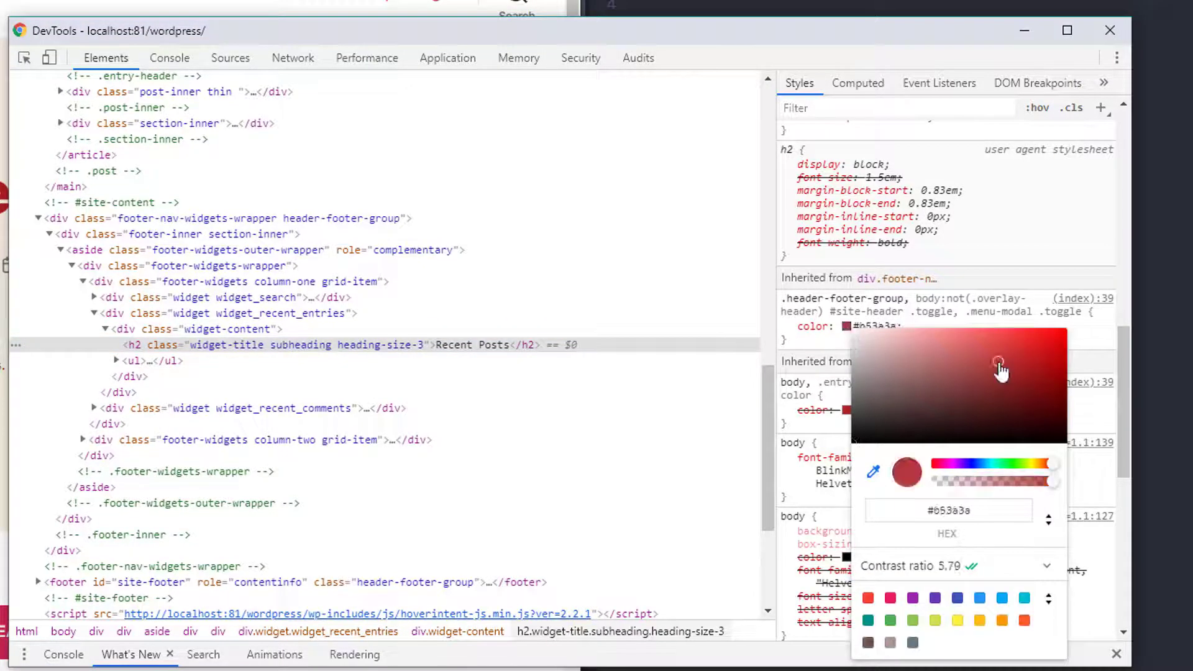
mouse_move(125, 534)
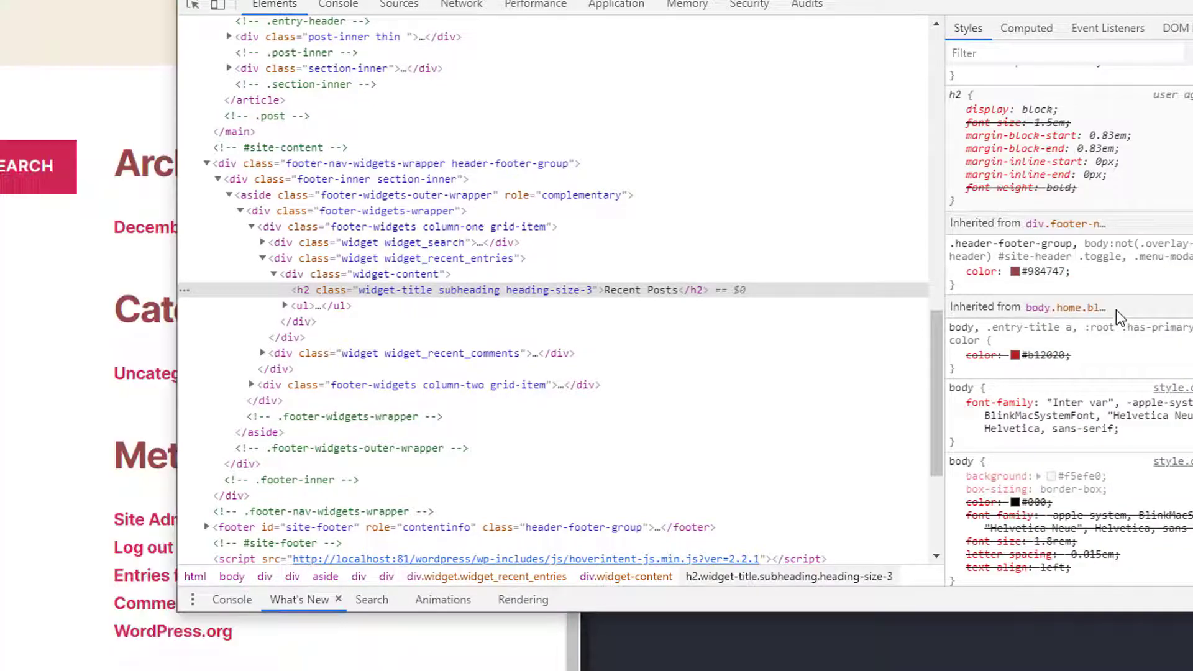
mouse_move(812, 270)
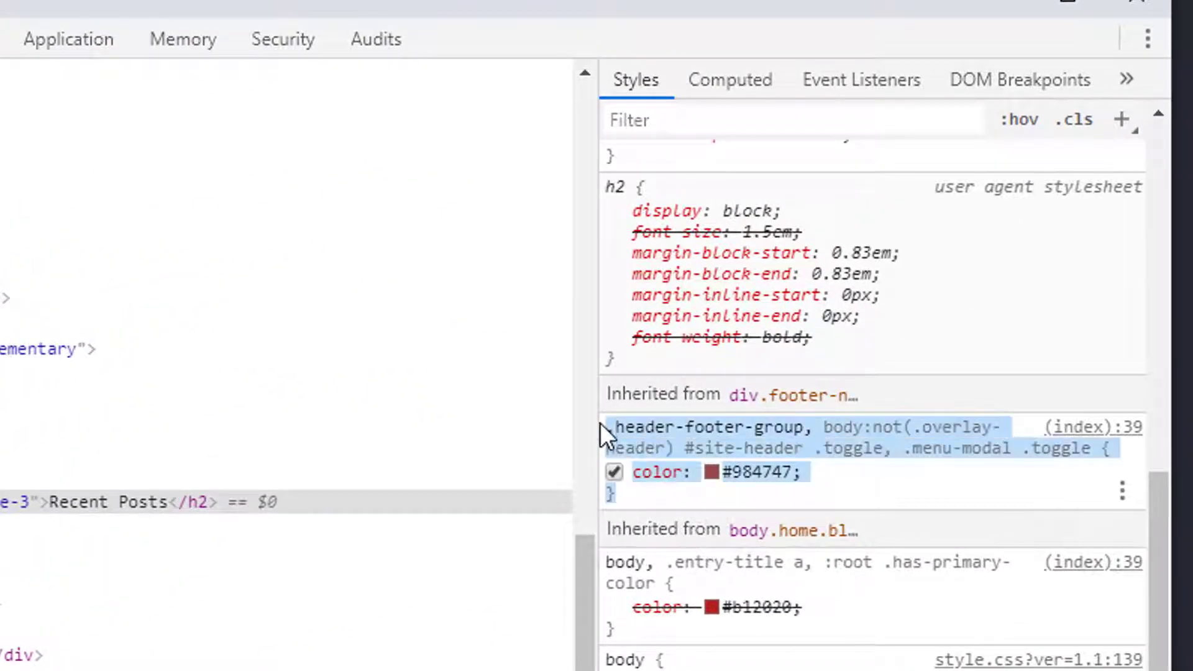
mouse_move(921, 491)
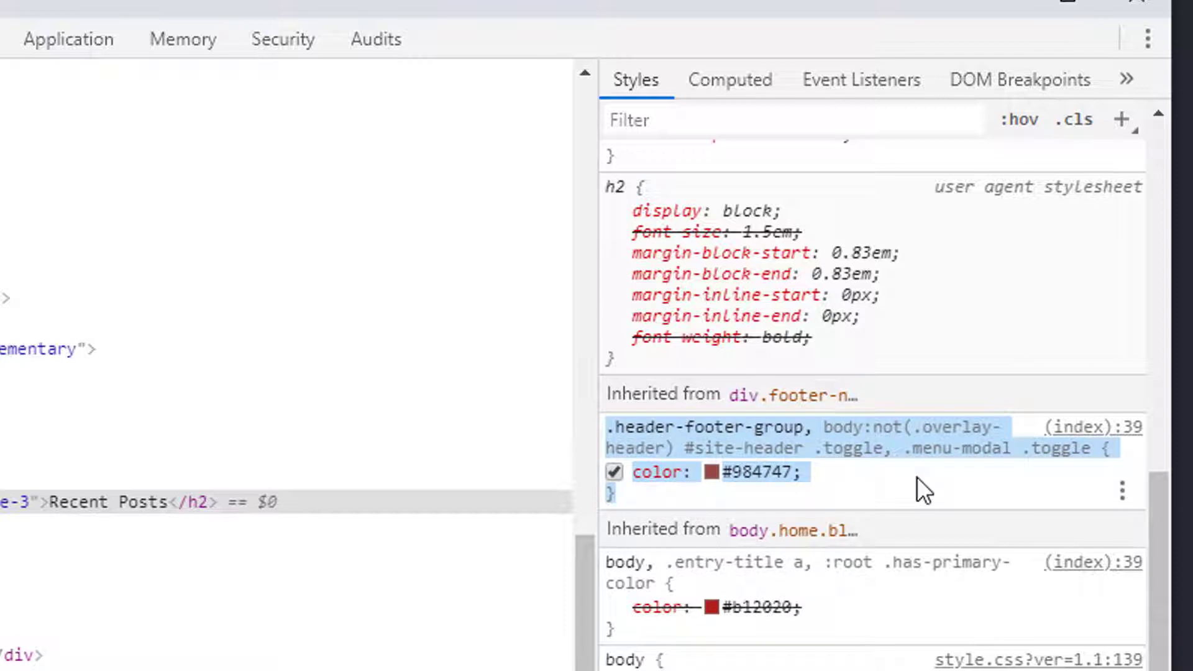
left_click(614, 472)
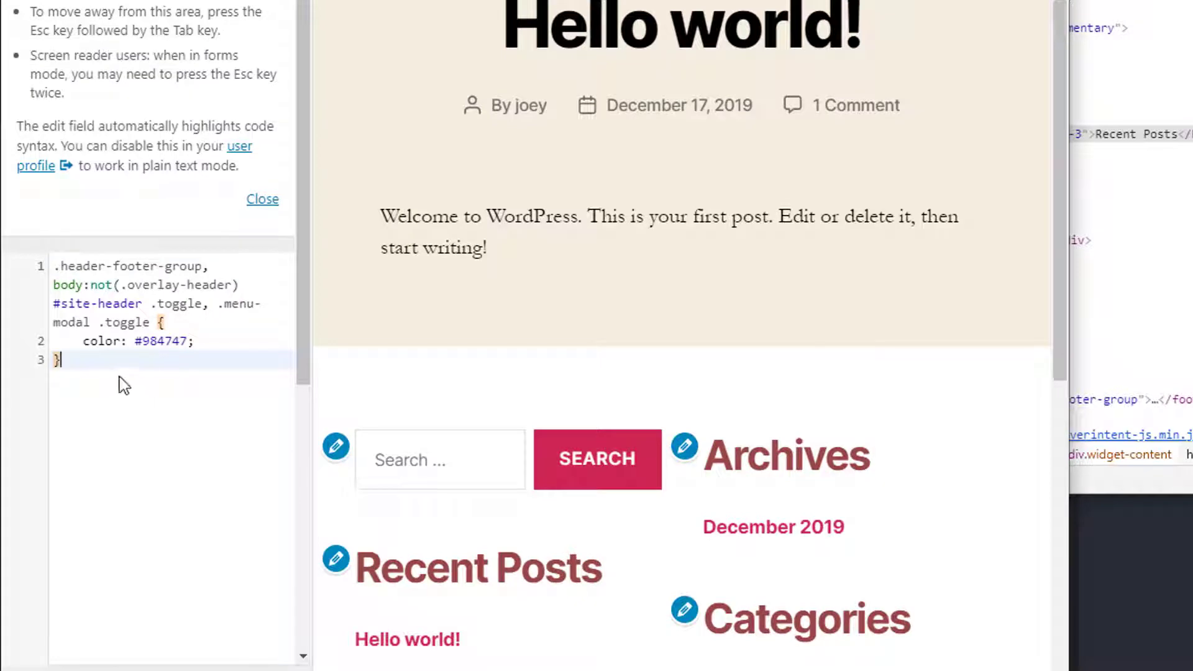
Step: Add Additional CSS setting primary text #bb1d1d and header-footer group #3c7d38
scroll("down", 3)
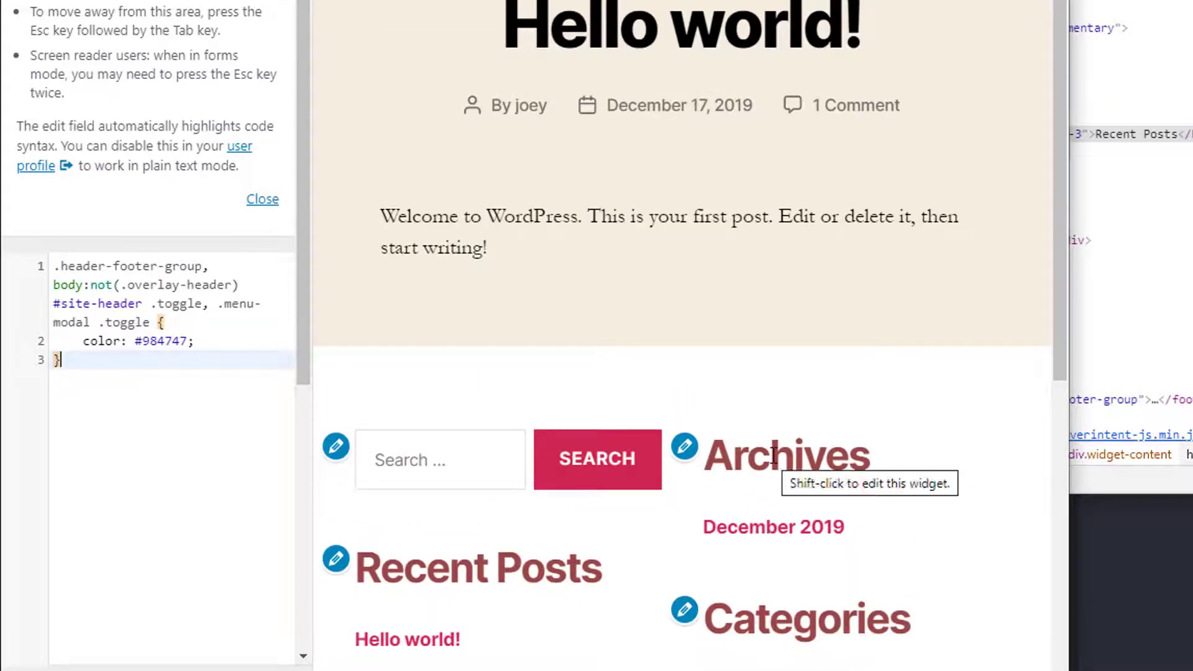
left_click(263, 199)
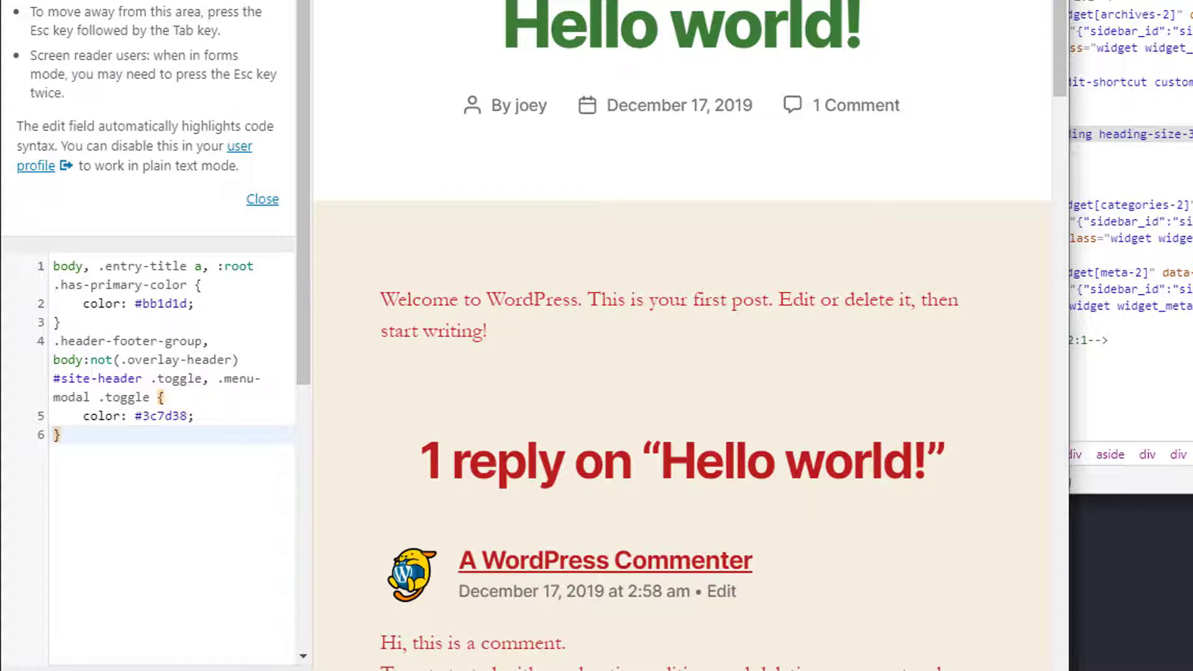
mouse_move(550, 209)
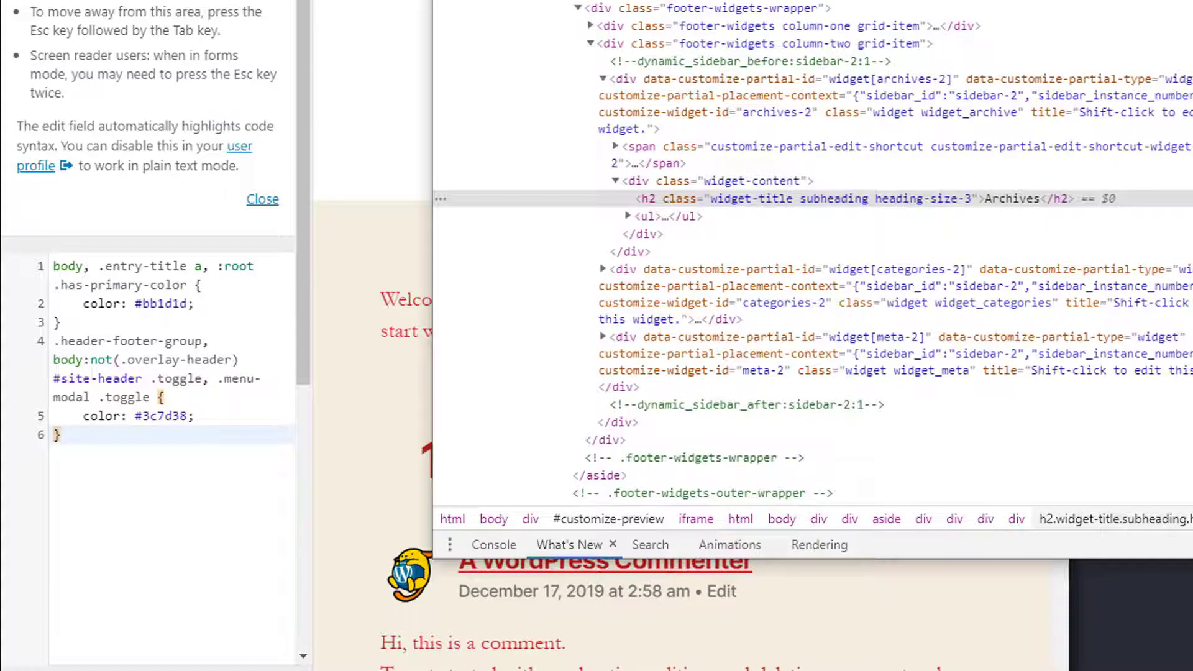
scroll("up", 3)
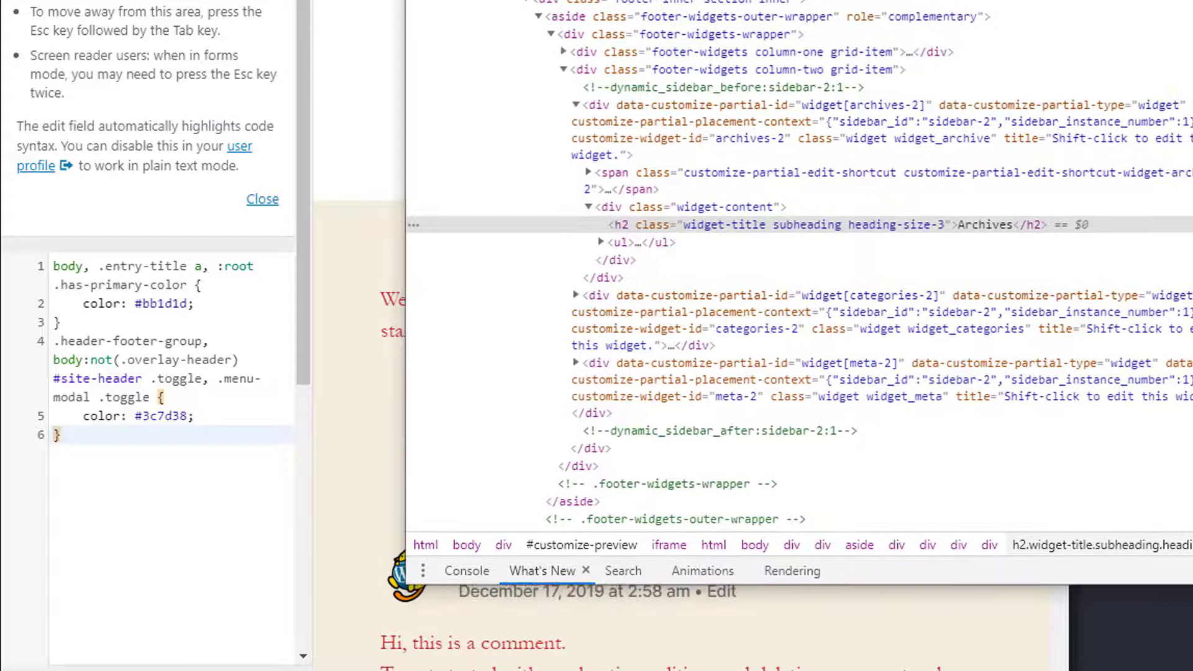